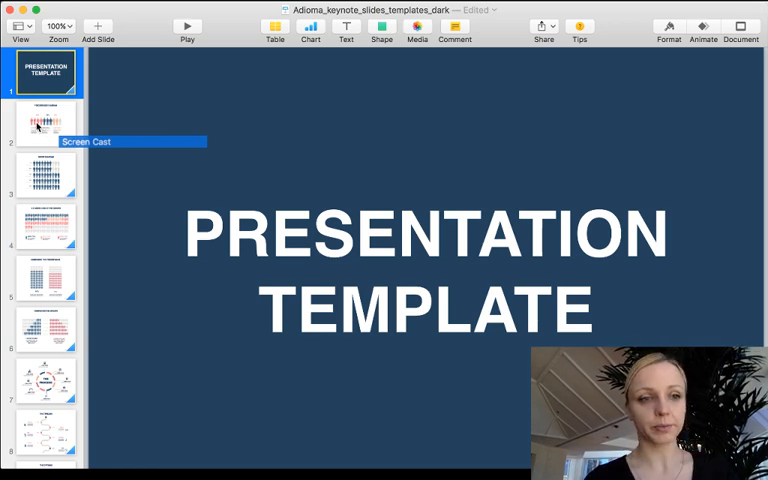
Navigate from the title slide to the Percentages Diagram slide.
click(46, 128)
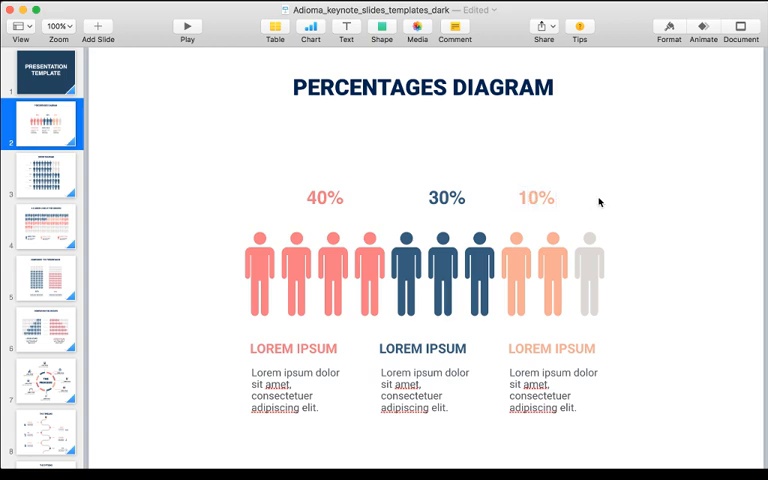
Give the middle figure of the 10% group a light grey Color Fill, leaving one coloured figure.
click(536, 196)
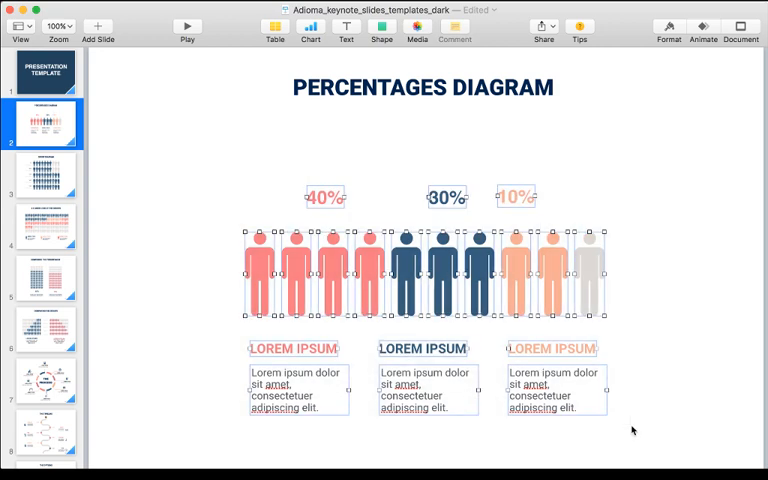
mouse_move(556, 348)
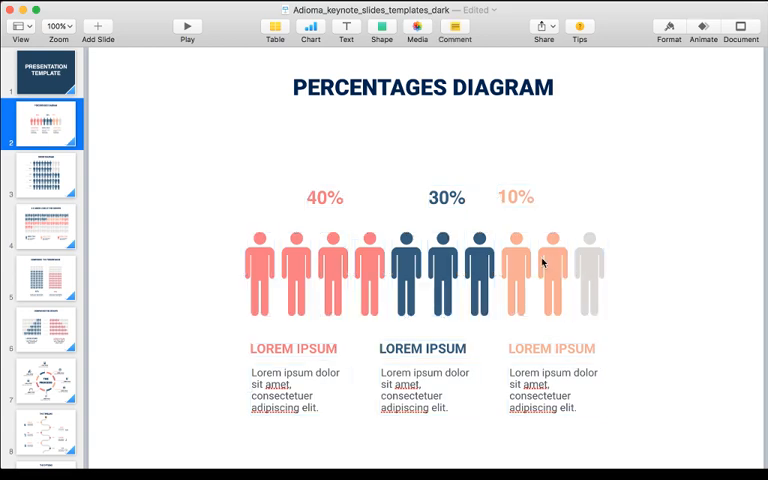
click(548, 270)
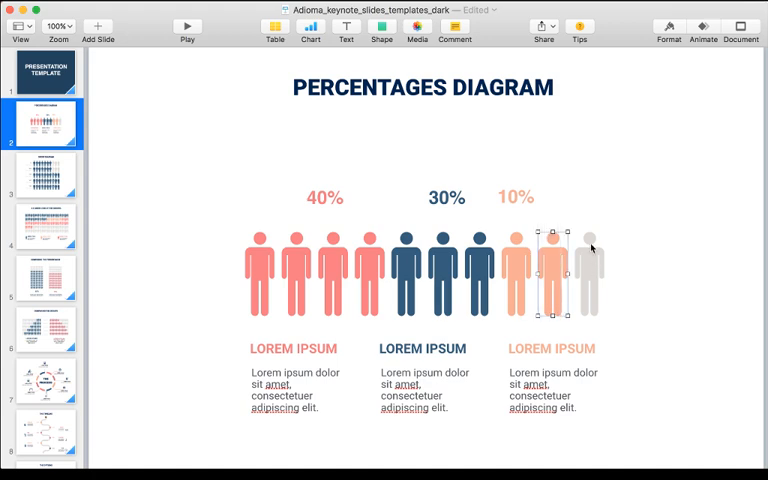
mouse_move(658, 116)
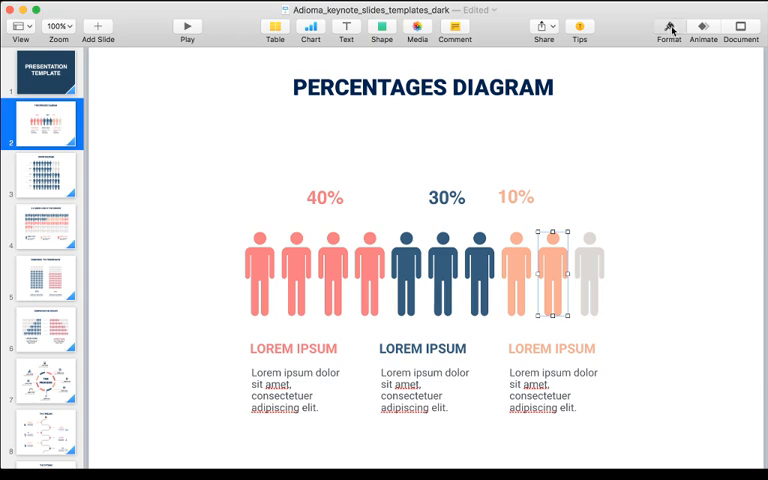
click(668, 28)
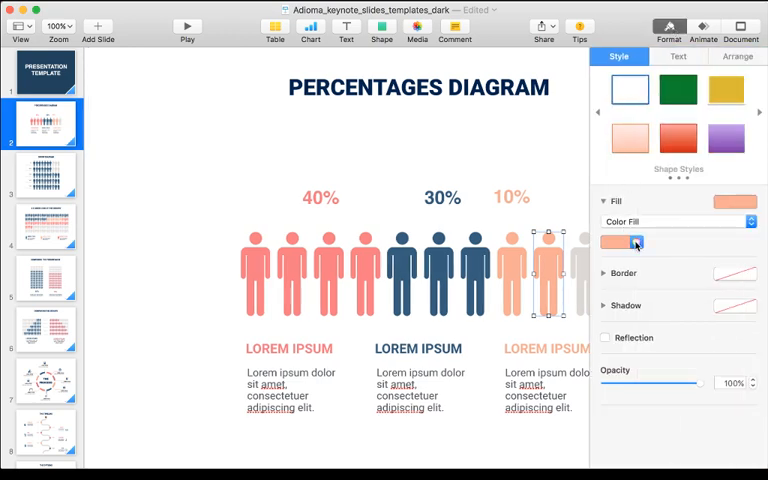
click(632, 244)
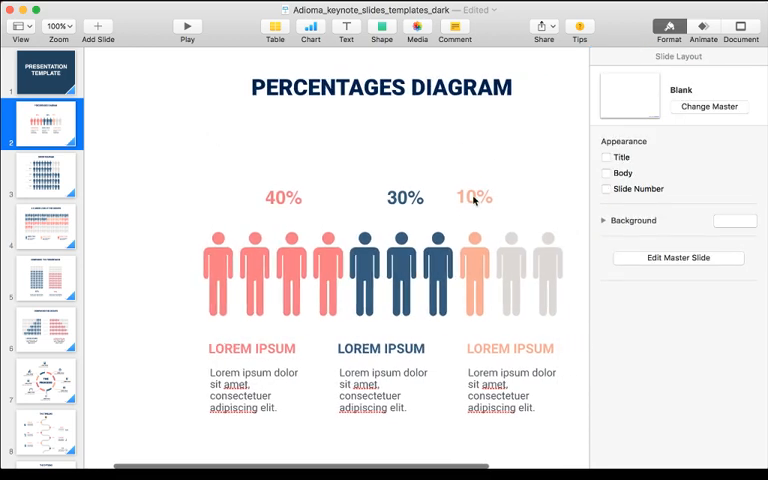
click(474, 196)
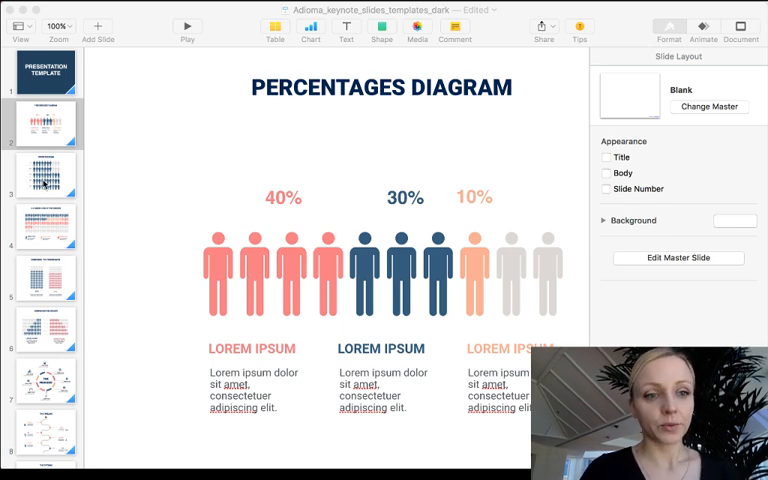
Group all figures and labels on the Group Diagram slide into one object.
click(44, 176)
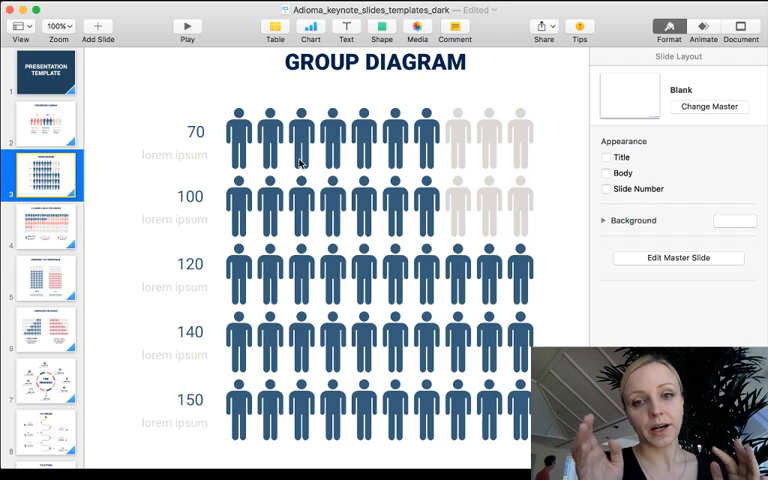
mouse_move(204, 288)
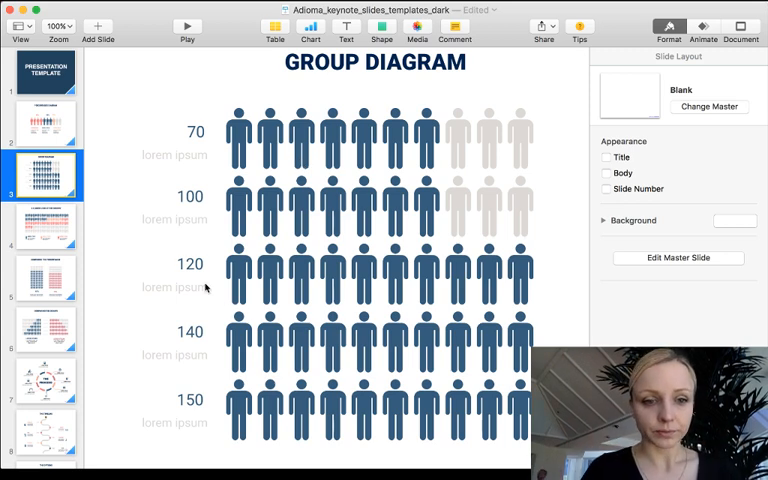
click(188, 264)
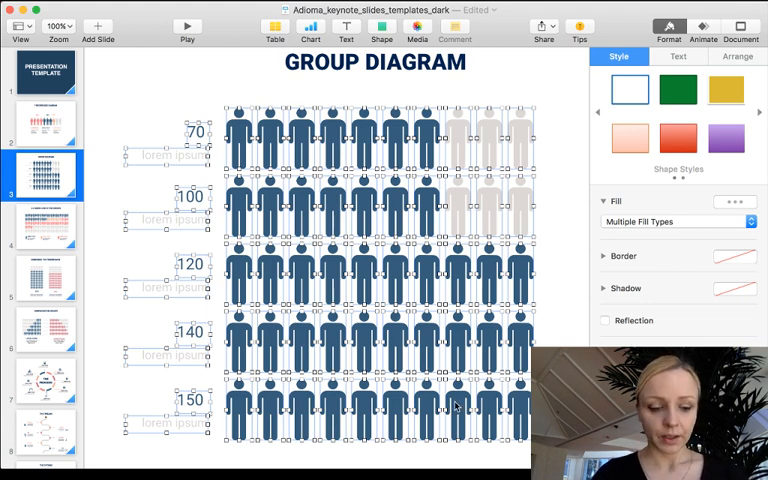
mouse_move(396, 216)
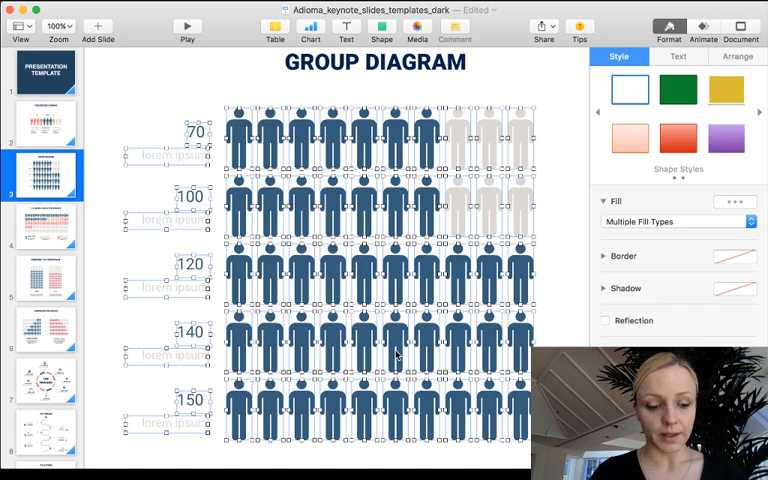
right_click(396, 350)
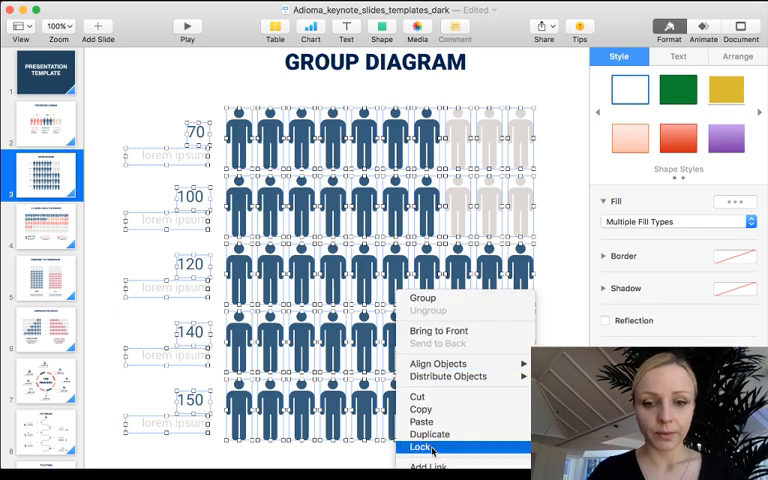
click(424, 448)
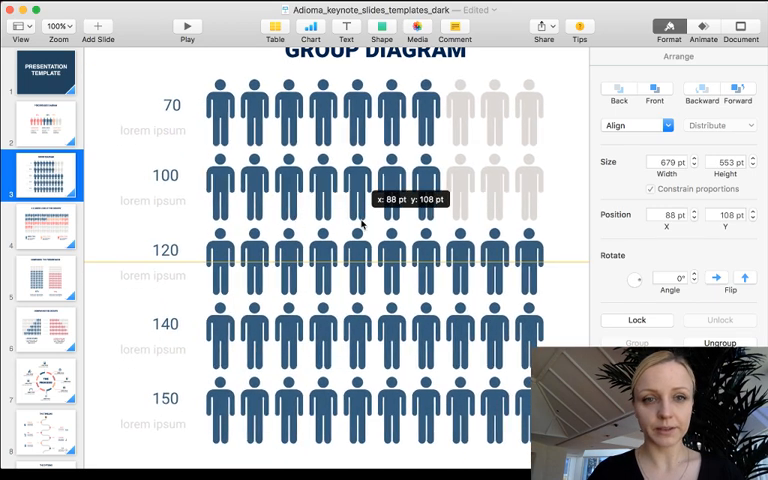
Move the grouped diagram into position and zoom out to 75% to view the whole slide.
drag(360, 250, 376, 250)
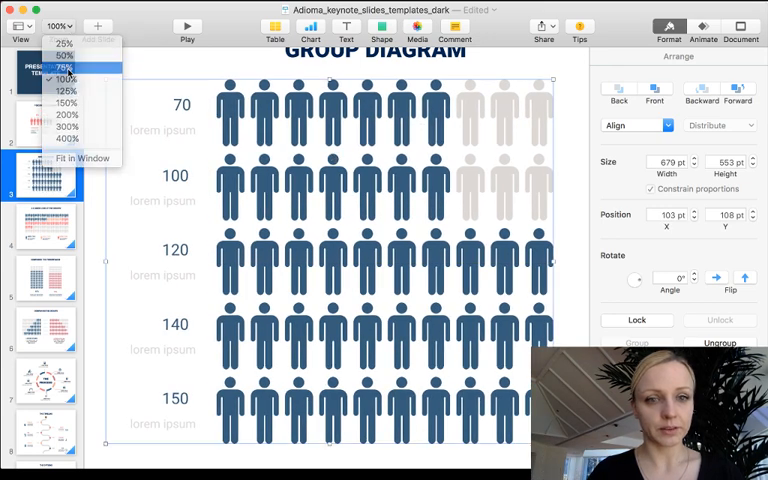
click(64, 68)
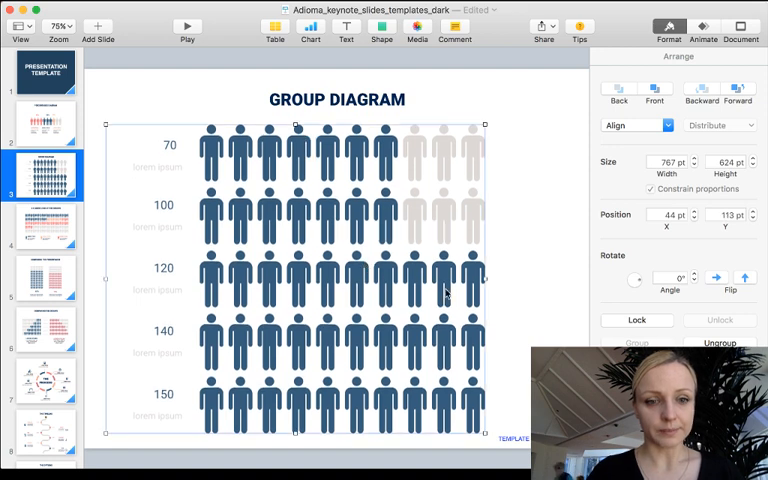
mouse_move(368, 196)
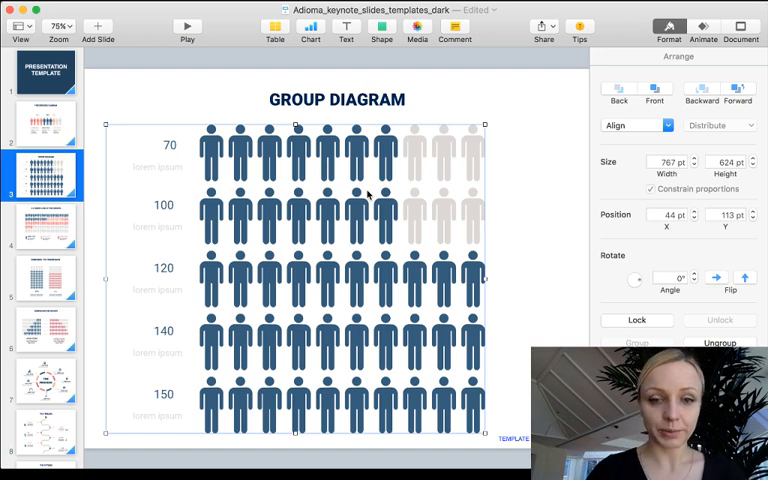
click(544, 208)
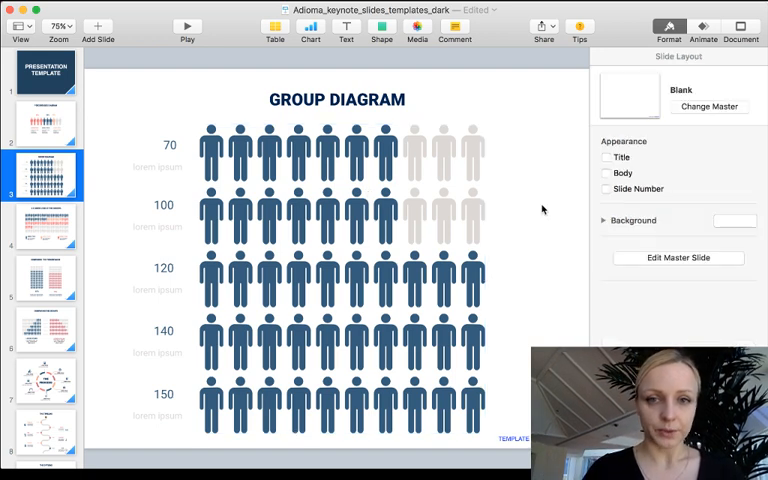
click(300, 280)
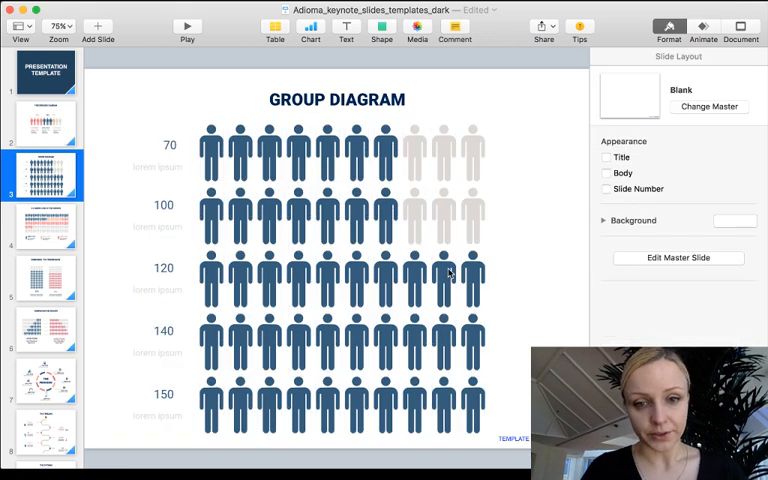
Fill one figure in the 120 row with olive green, then move to the A Closer Look slide.
click(448, 280)
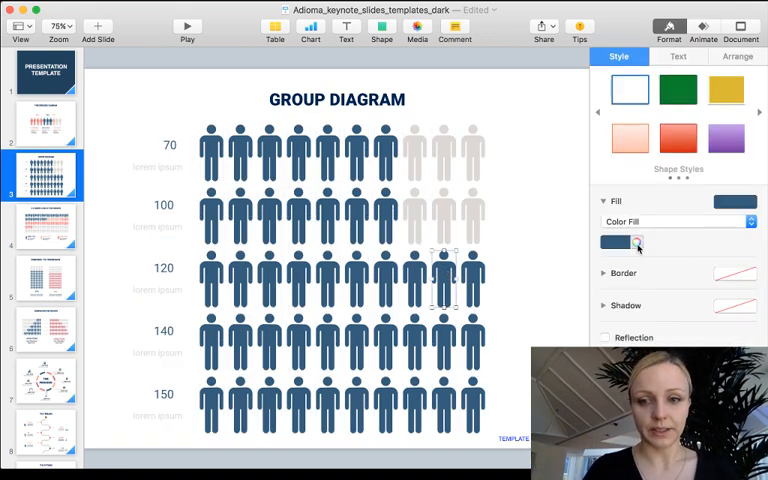
click(634, 244)
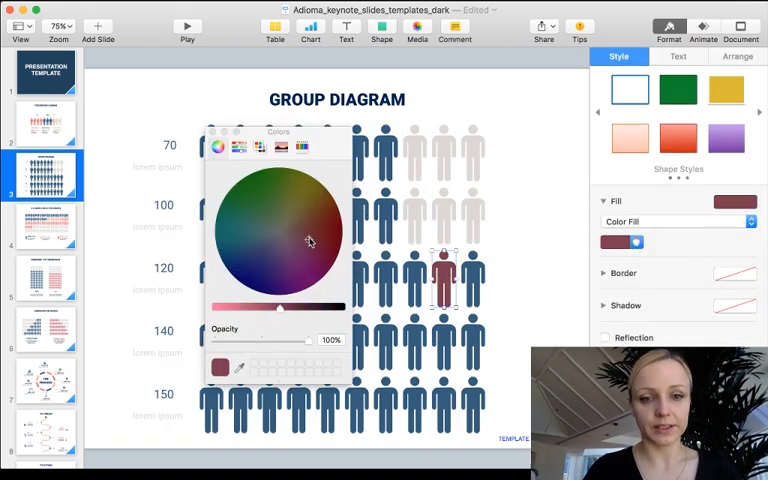
click(290, 212)
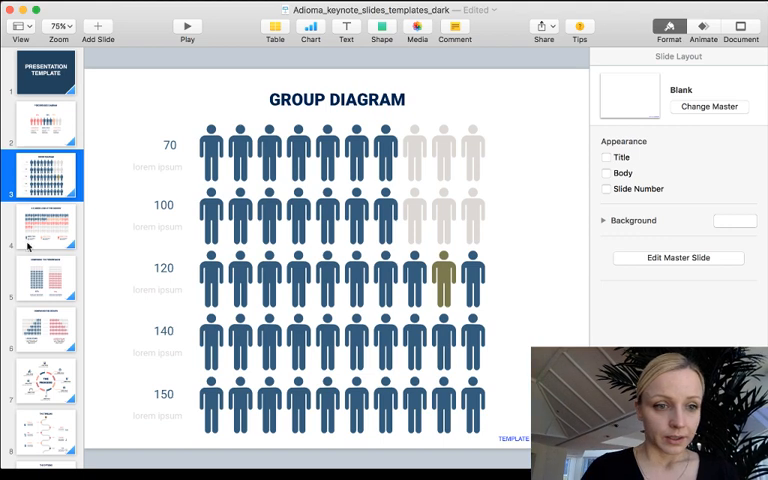
click(44, 224)
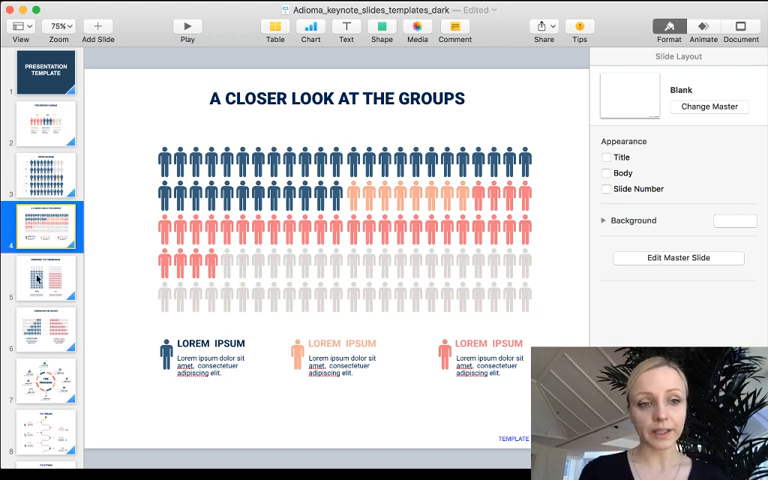
Browse the Comparing the Percentages and Comparing the Groups slides, ending on The Process slide.
click(44, 278)
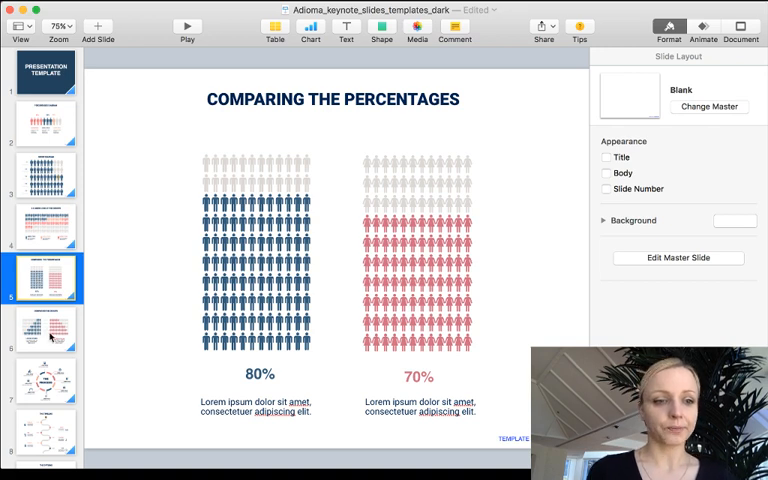
click(46, 330)
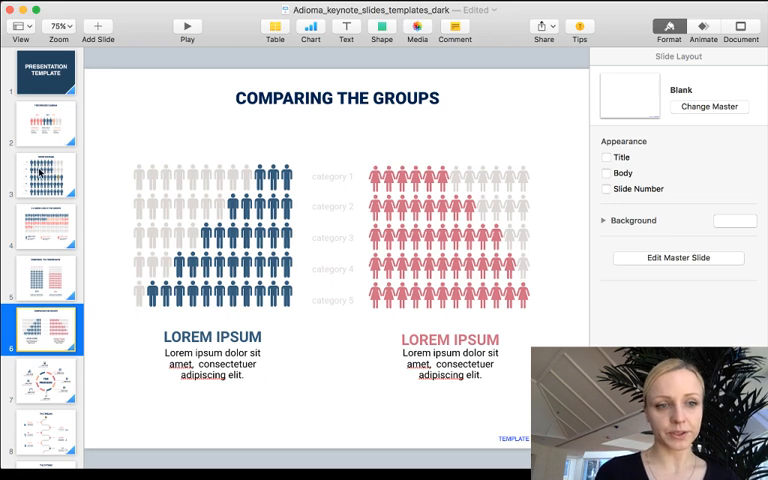
click(44, 172)
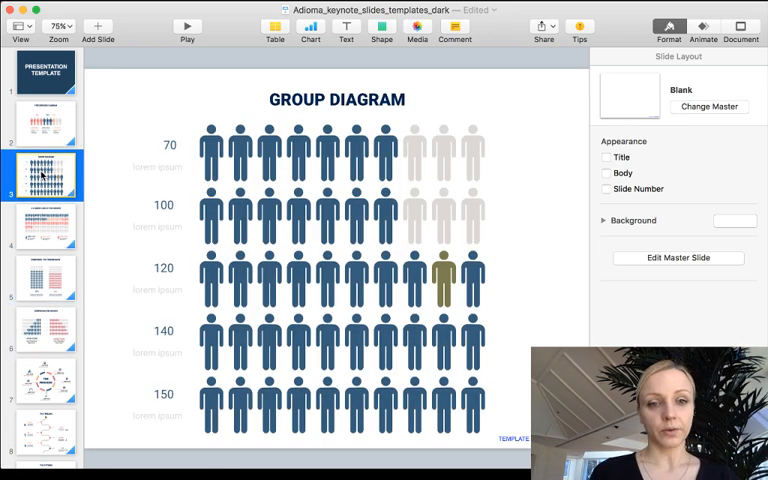
click(46, 330)
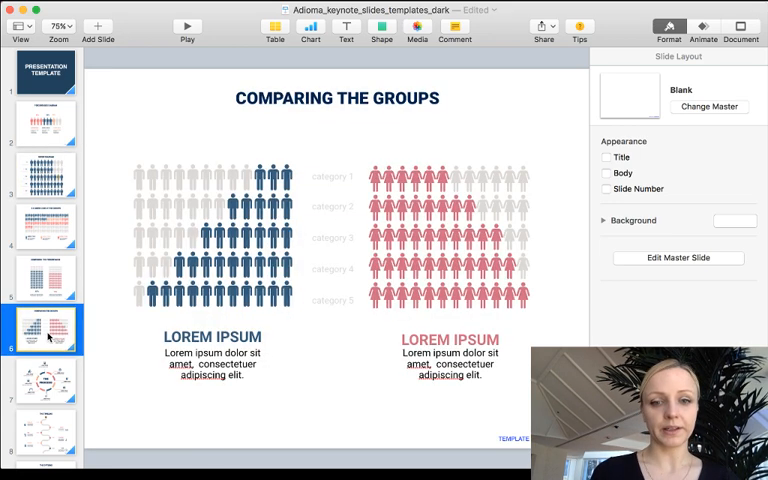
scroll(down, 3)
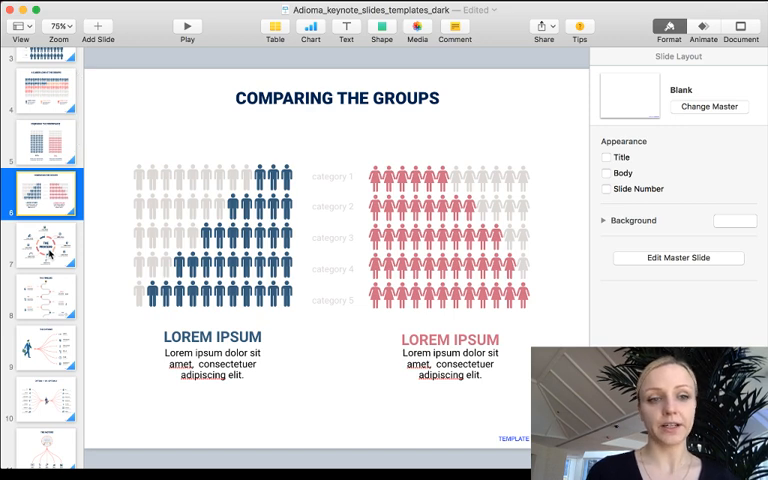
click(44, 244)
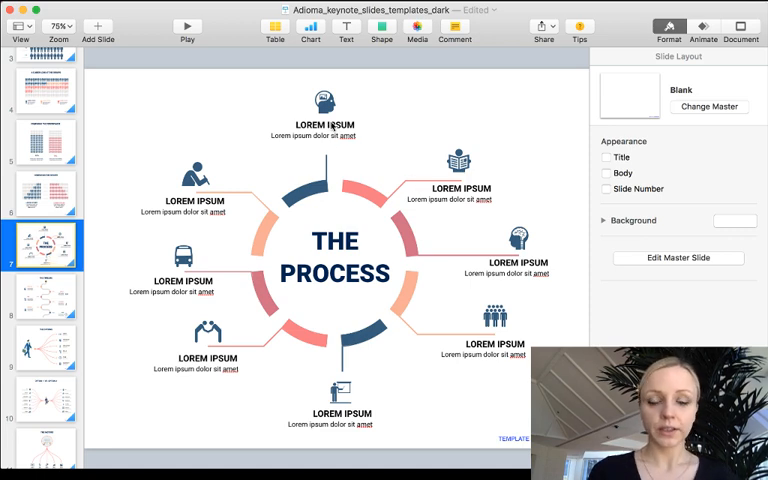
Look at the People icon slide and THE PROCESS slide, then land on THE TIMELINE slide.
click(324, 100)
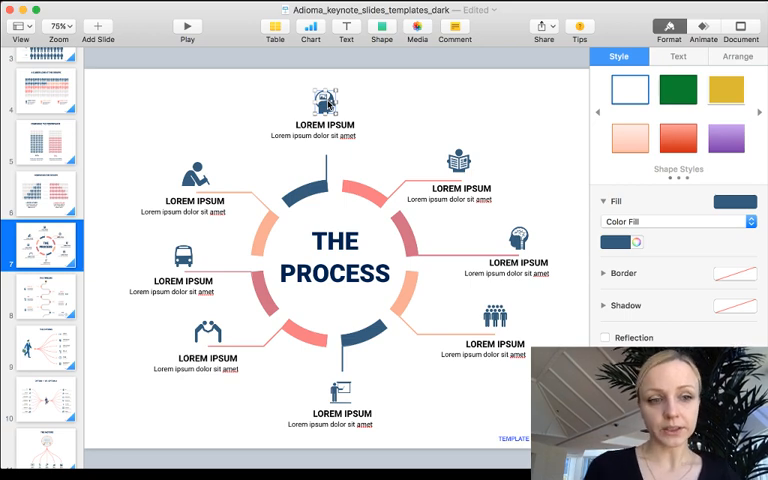
scroll(down, 3)
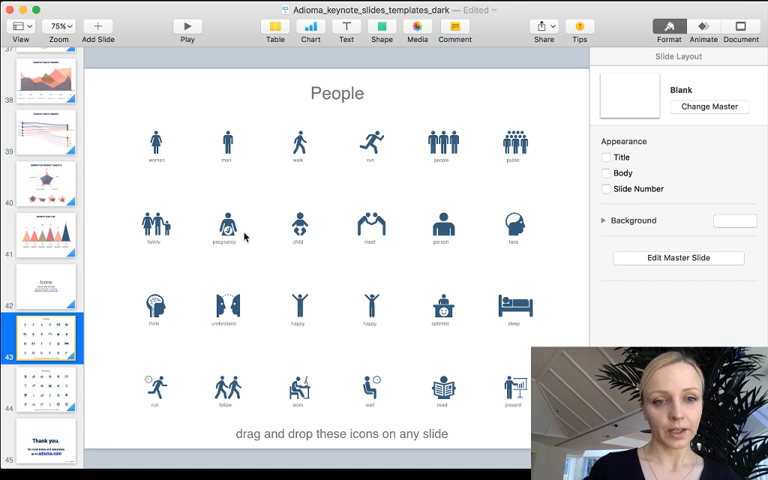
click(372, 224)
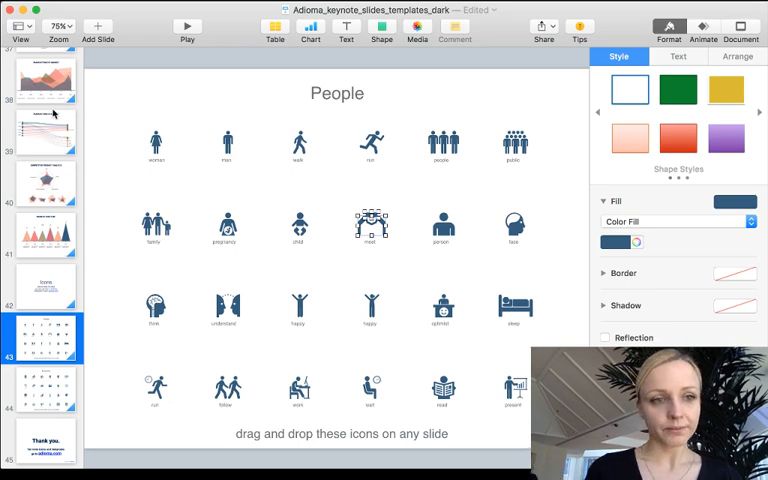
scroll(up, 3)
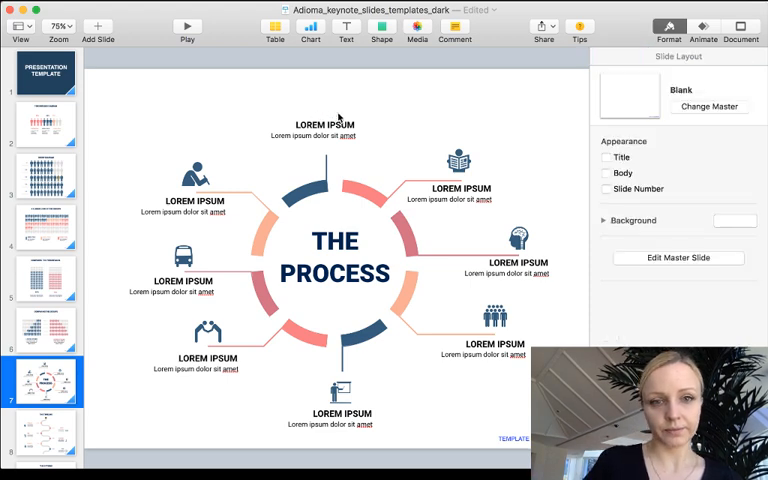
click(370, 222)
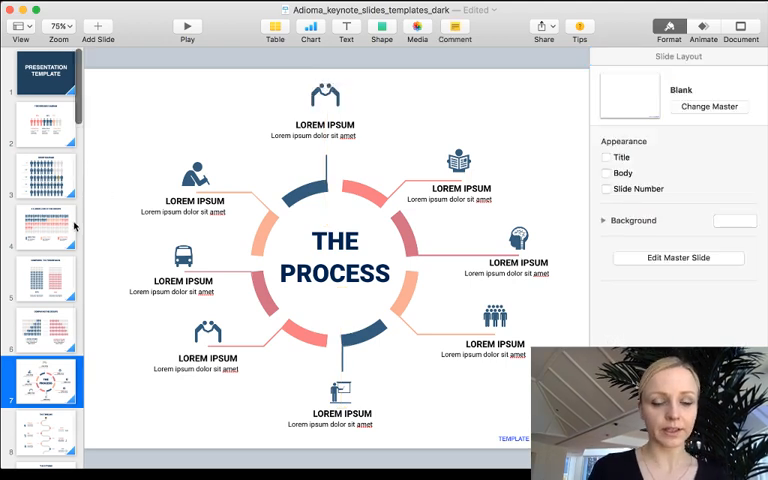
scroll(down, 3)
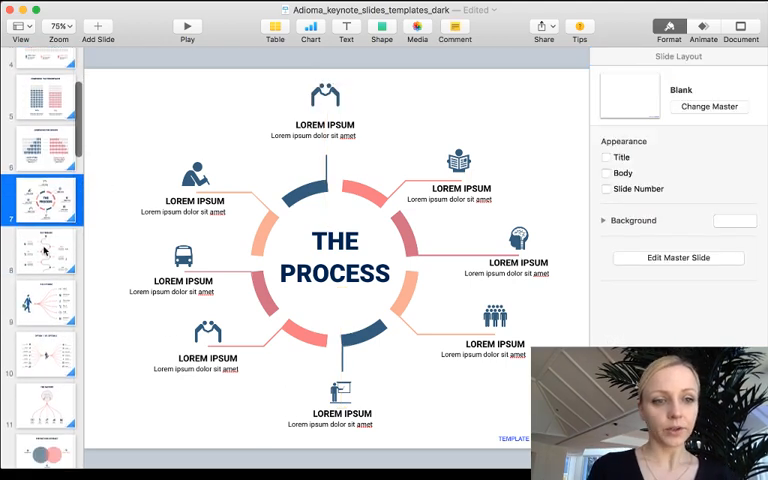
click(44, 250)
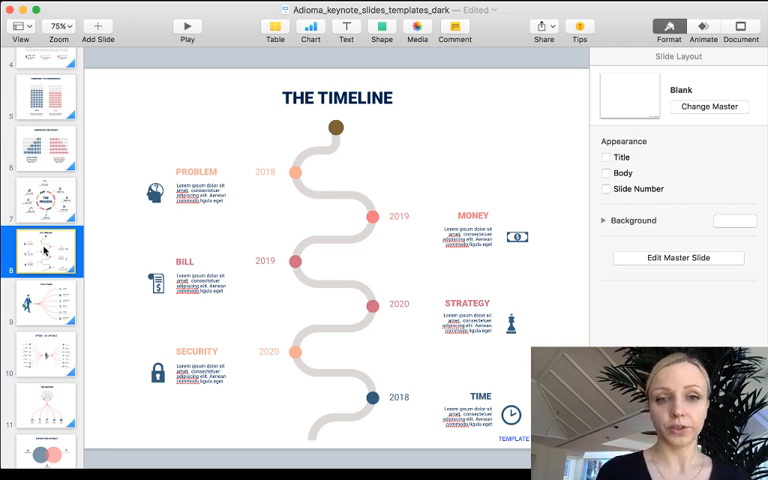
Leave the timeline slide for THE OPTIONS slide with the businessman and branching lines.
click(264, 172)
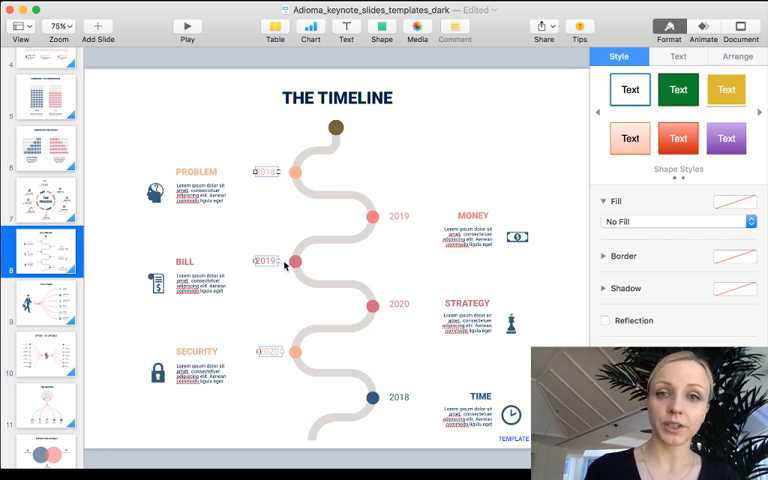
mouse_move(244, 332)
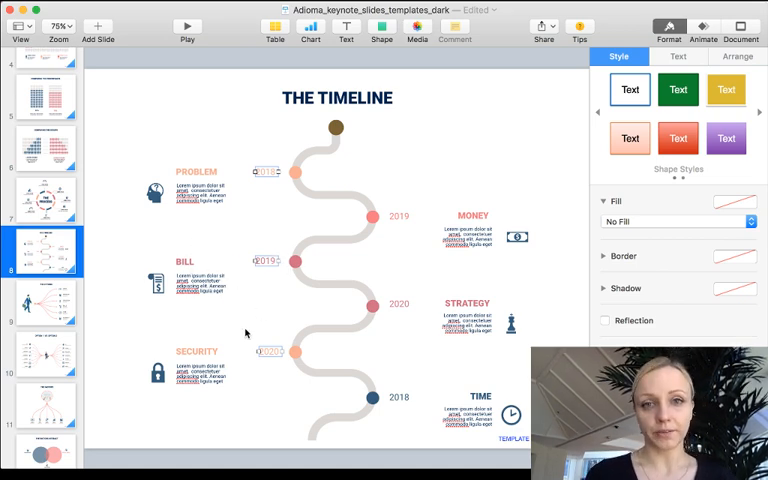
mouse_move(126, 356)
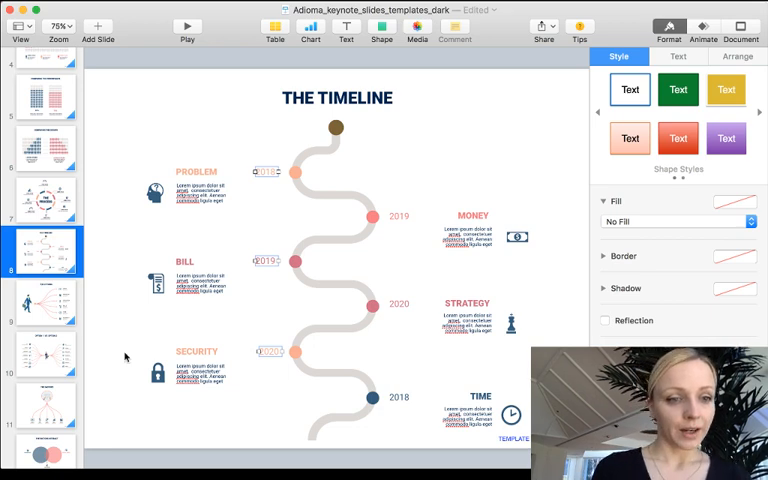
click(44, 302)
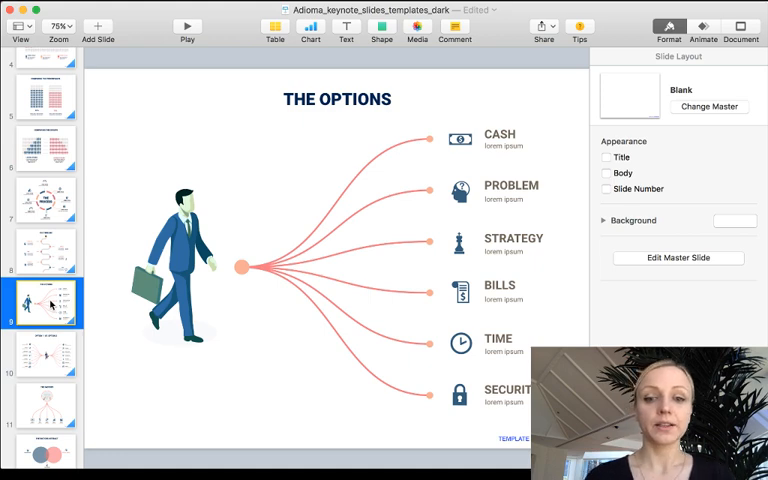
mouse_move(424, 178)
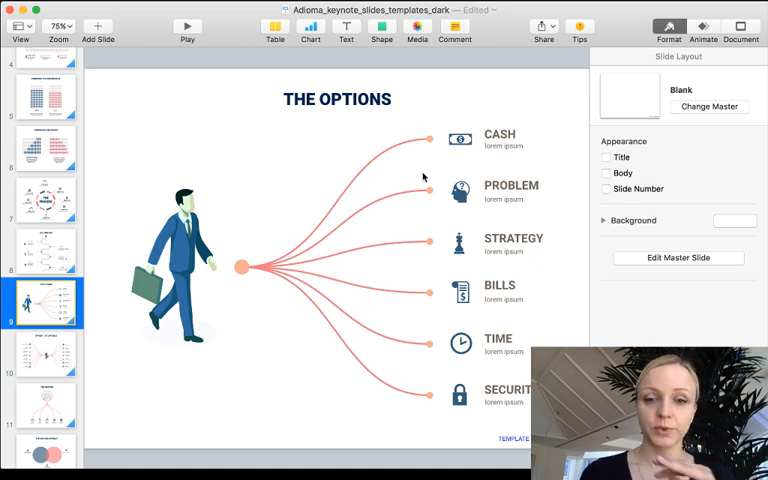
mouse_move(392, 216)
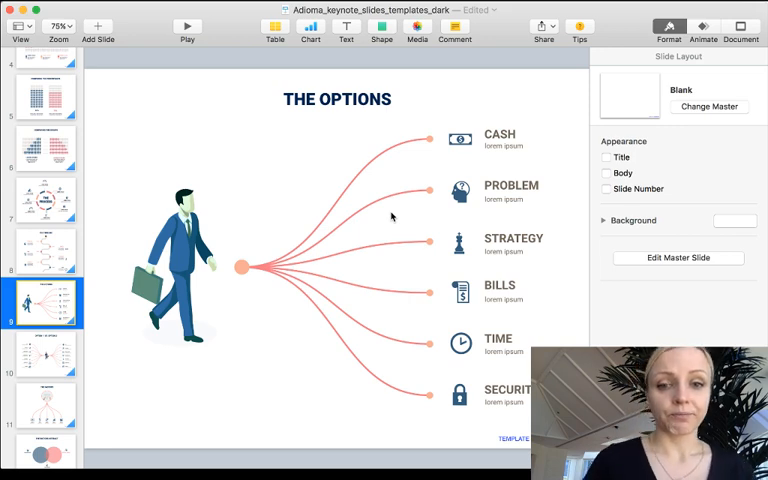
mouse_move(376, 152)
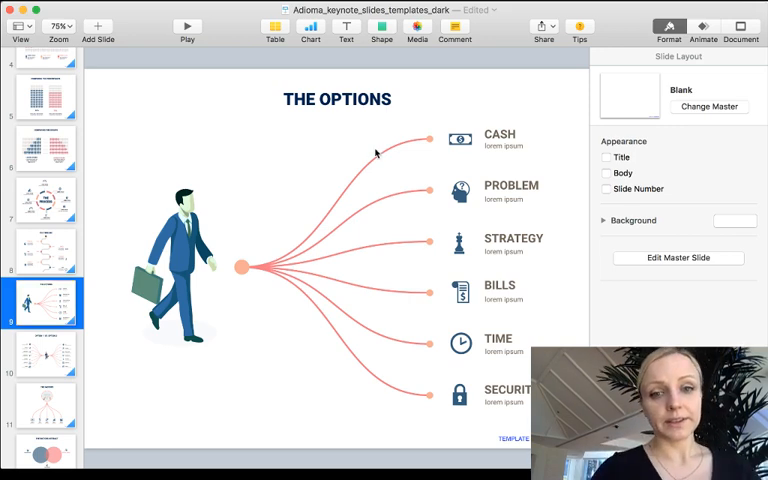
Remove the CASH icon, label and line from THE OPTIONS diagram.
click(338, 270)
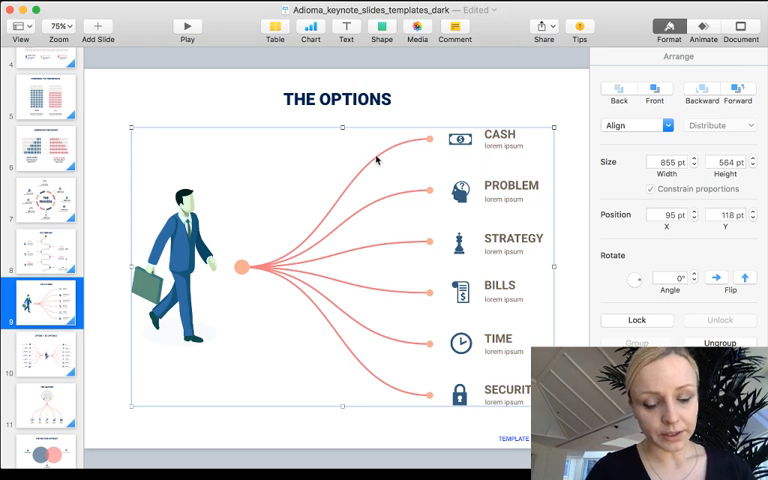
right_click(376, 160)
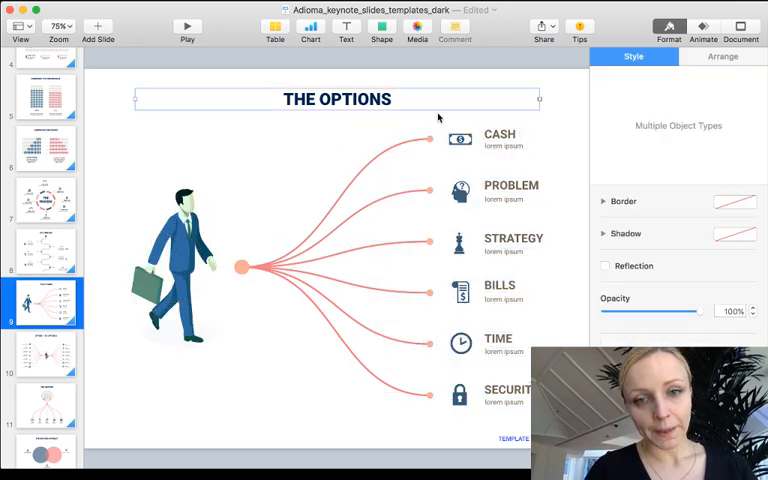
click(336, 200)
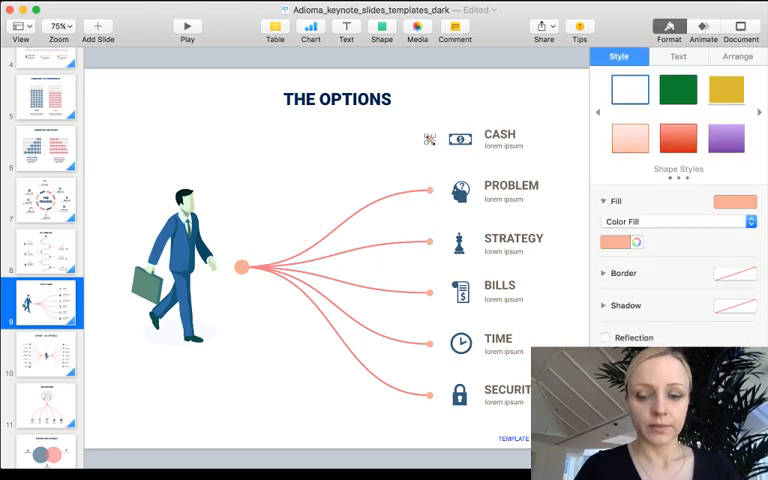
Group the five remaining branches and the businessman into one object.
click(500, 140)
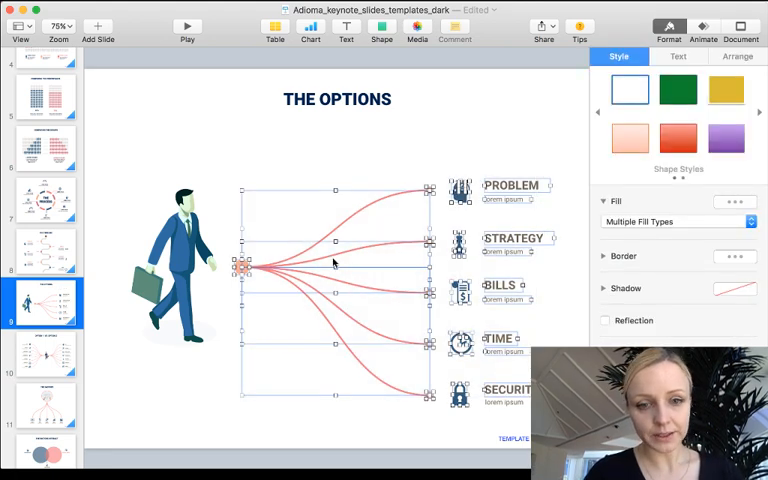
right_click(336, 264)
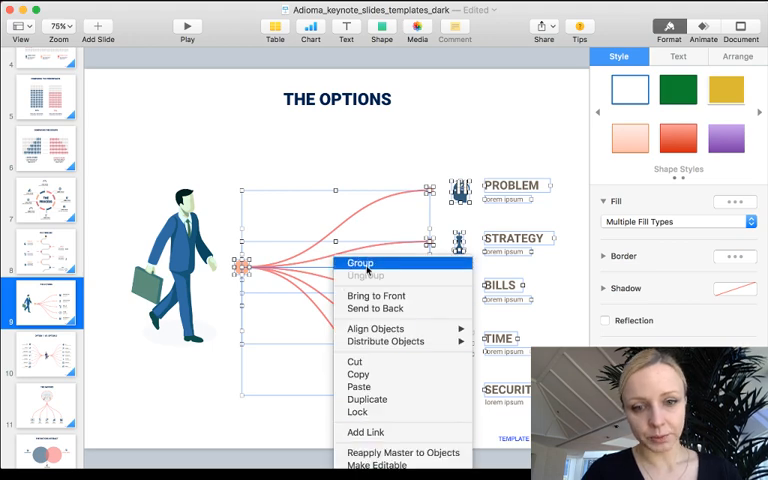
click(360, 264)
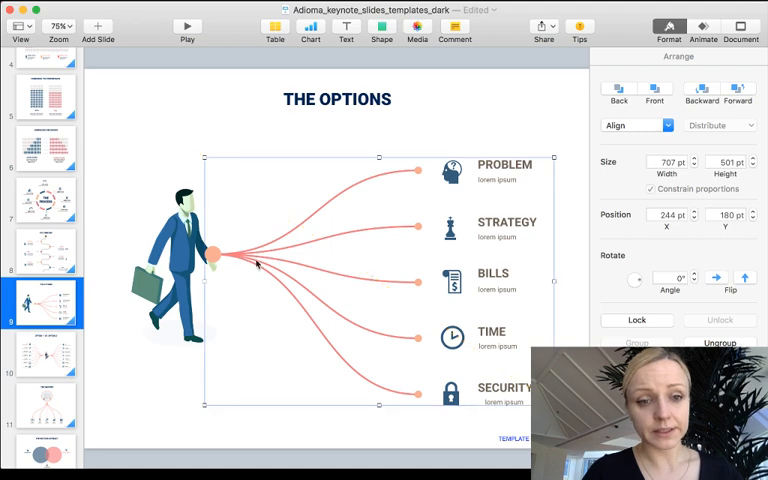
click(260, 192)
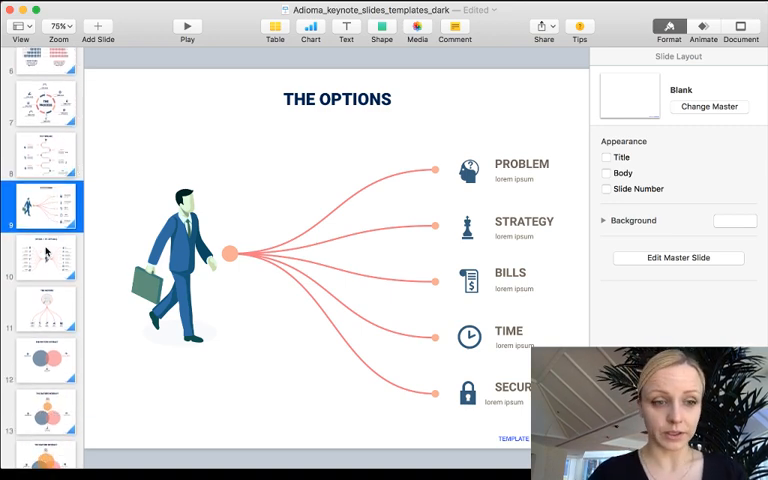
View the OPTION 1 VS OPTION 2 and THE FACTORS slides, ending on the two-circle FACTORS INTERACT slide.
click(44, 256)
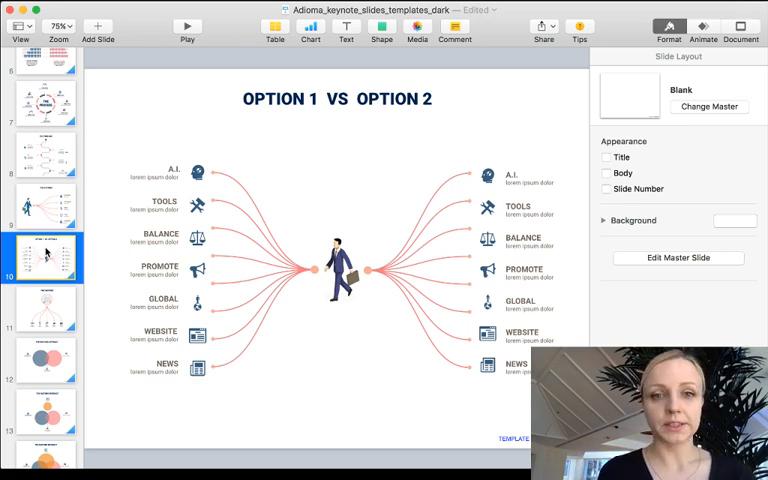
mouse_move(328, 138)
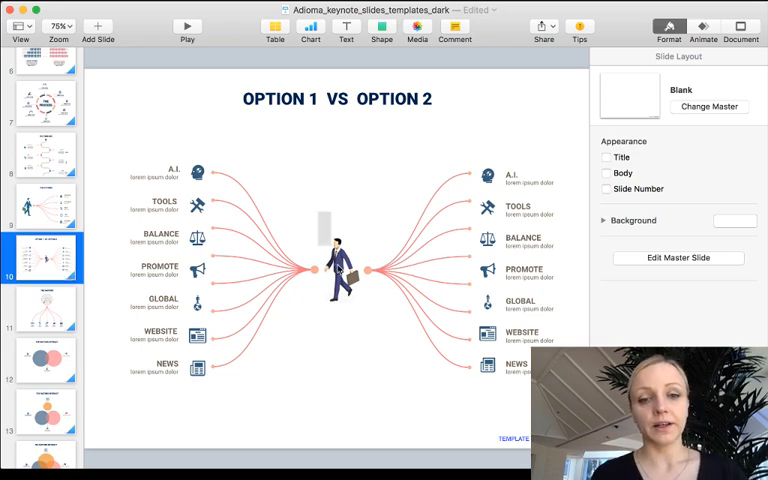
click(338, 262)
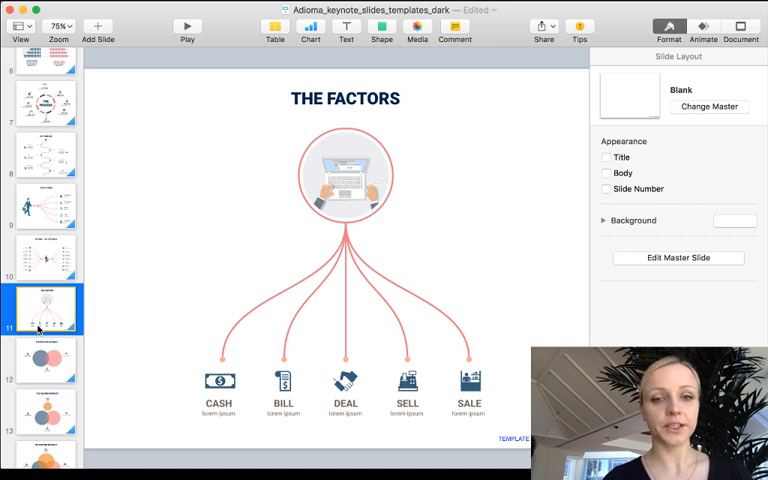
scroll(down, 3)
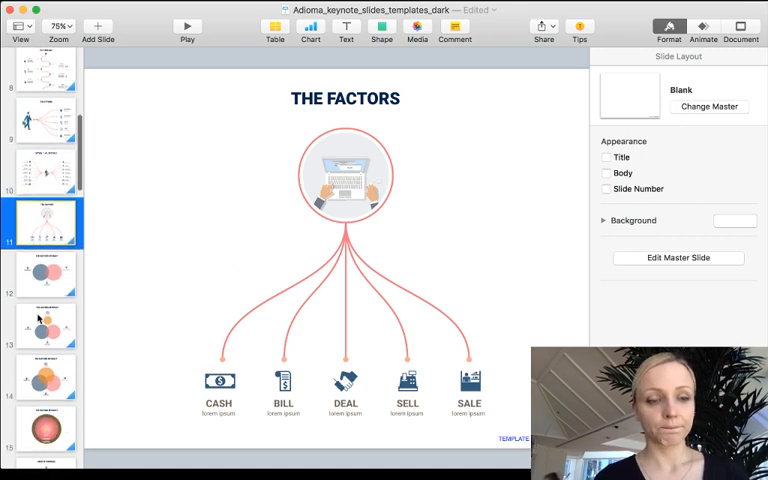
click(44, 276)
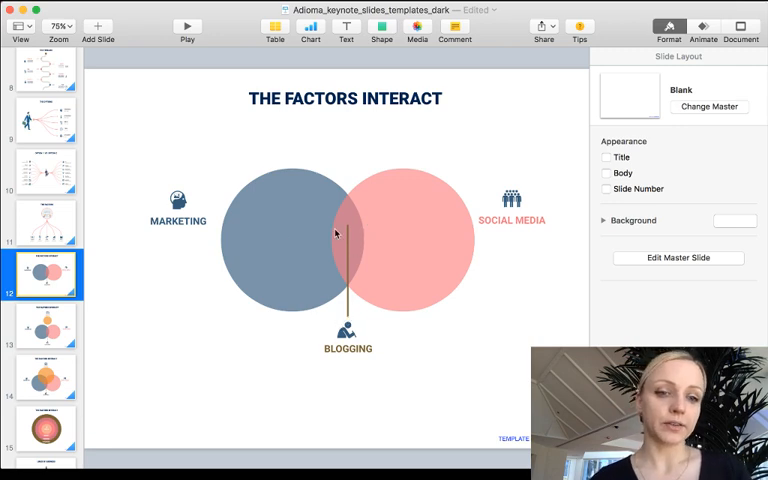
Pass the three-circle factors slide and show the concentric Tools, Money, Success, Strategy rings slide.
click(44, 376)
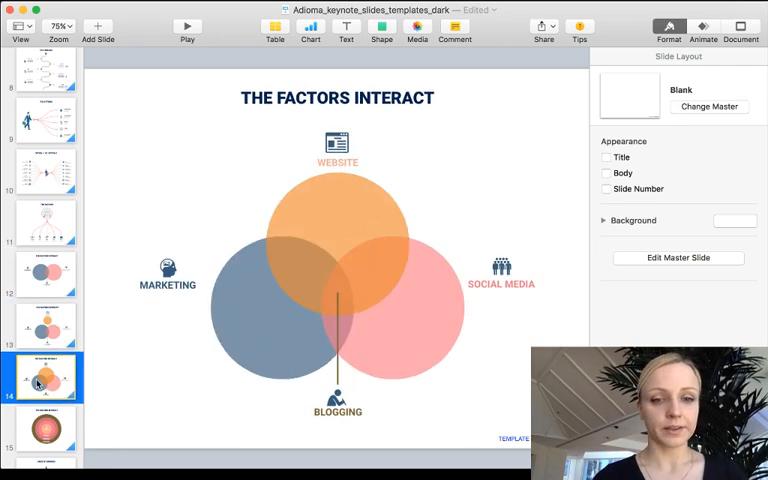
click(44, 318)
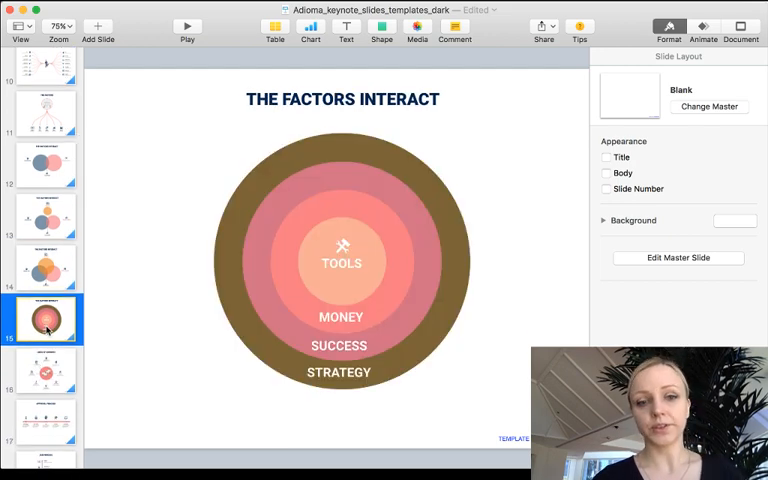
mouse_move(352, 152)
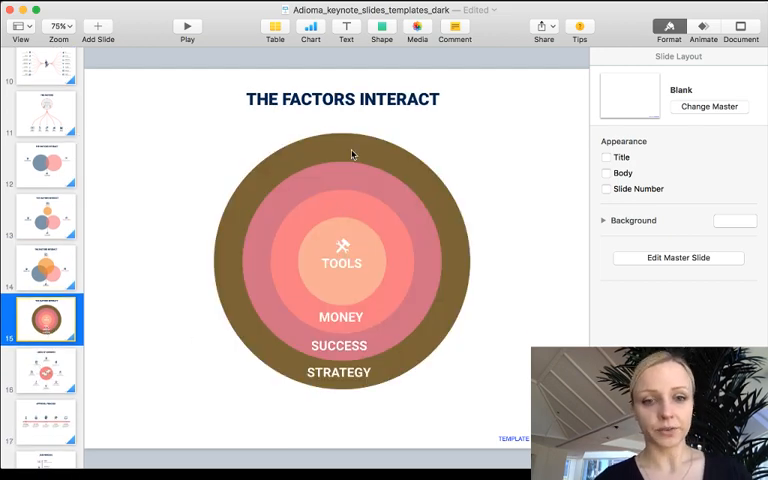
mouse_move(316, 342)
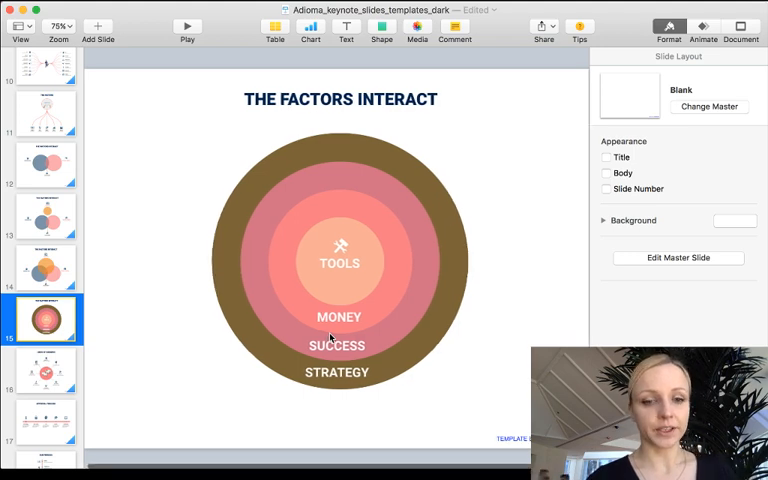
scroll(down, 3)
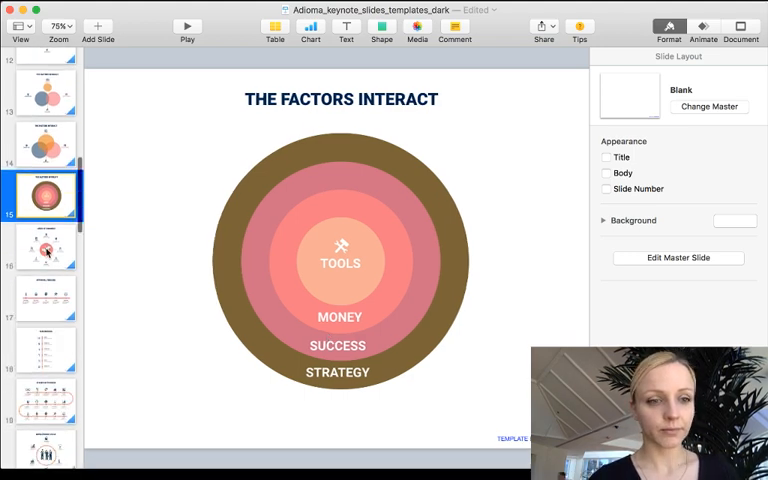
Review the Lines of Business puzzle slide, then show the Approval Process slide.
click(44, 248)
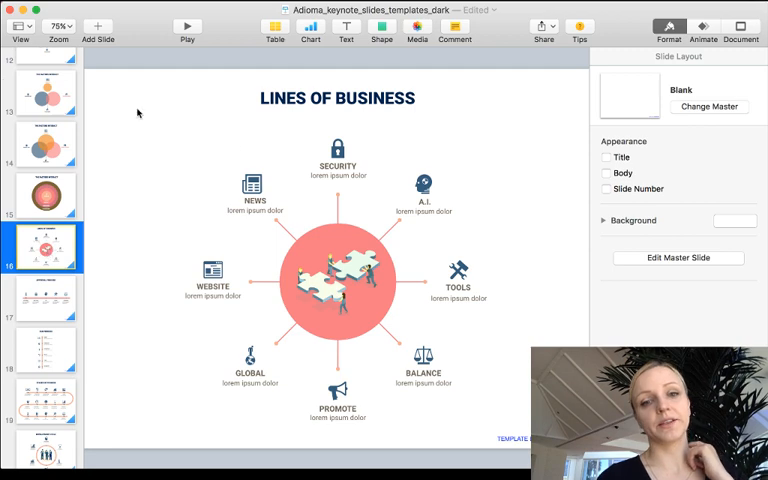
mouse_move(186, 132)
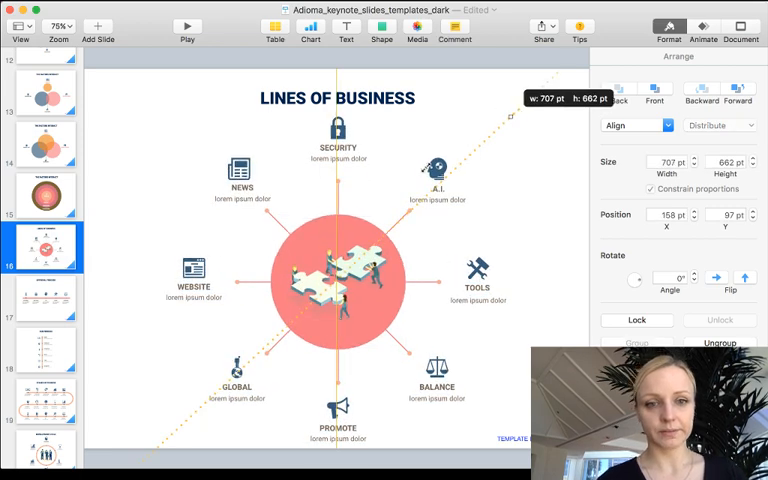
click(44, 298)
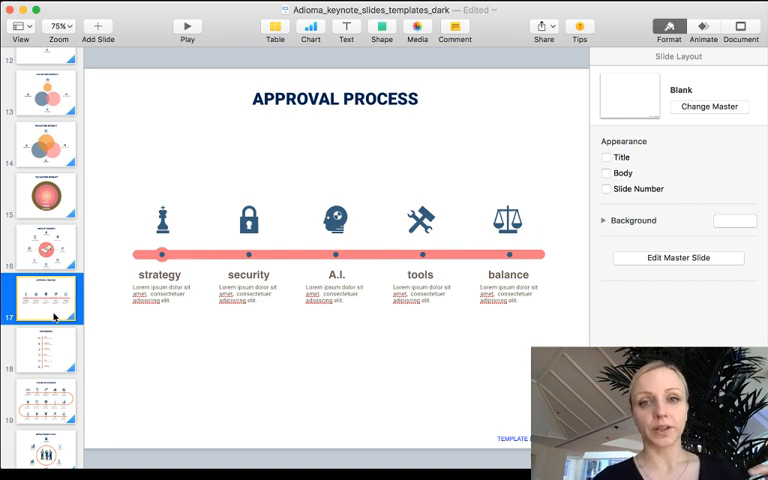
Review the Our Process slide, then show the Stages of Process fifteen-step path slide.
click(44, 348)
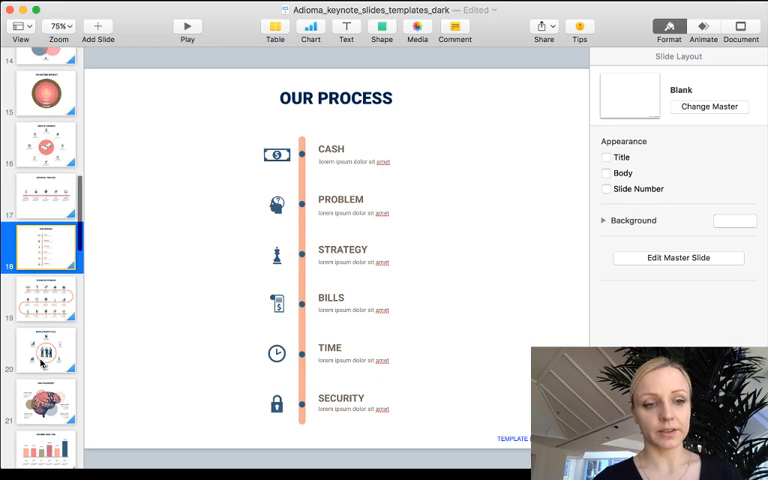
click(44, 298)
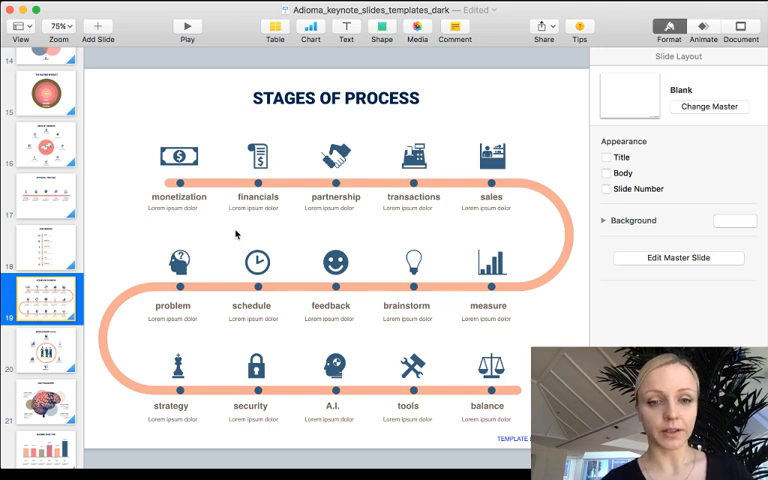
mouse_move(250, 238)
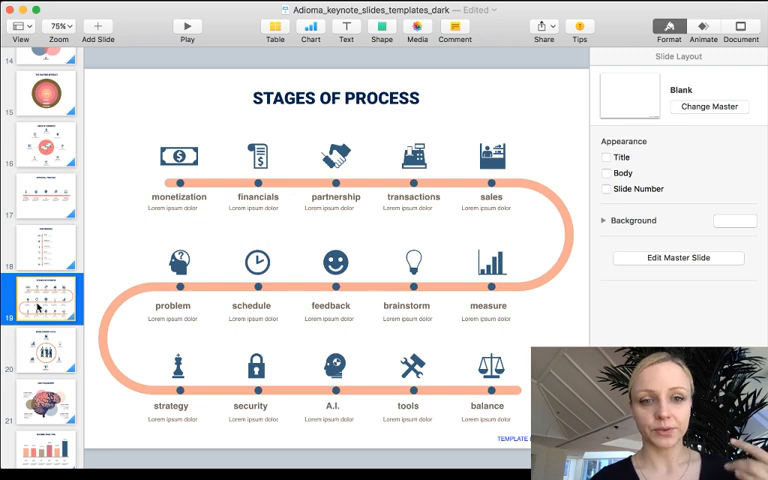
scroll(down, 3)
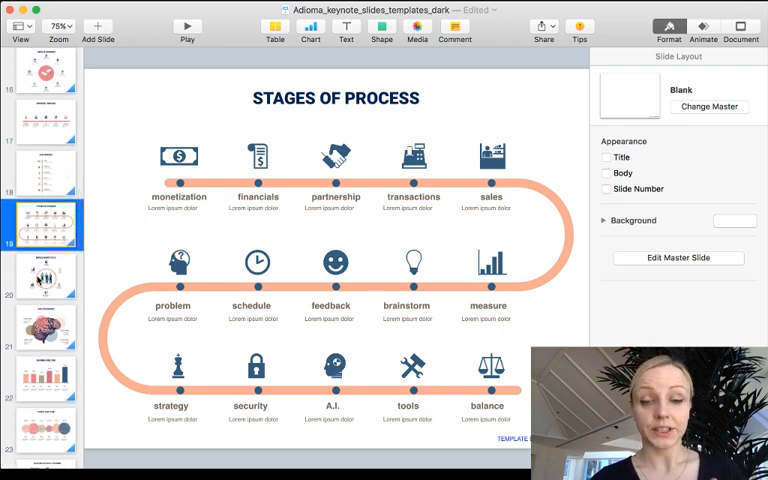
Review the Development Cycle slide, then show the Our Philosophy brain illustration slide.
click(44, 276)
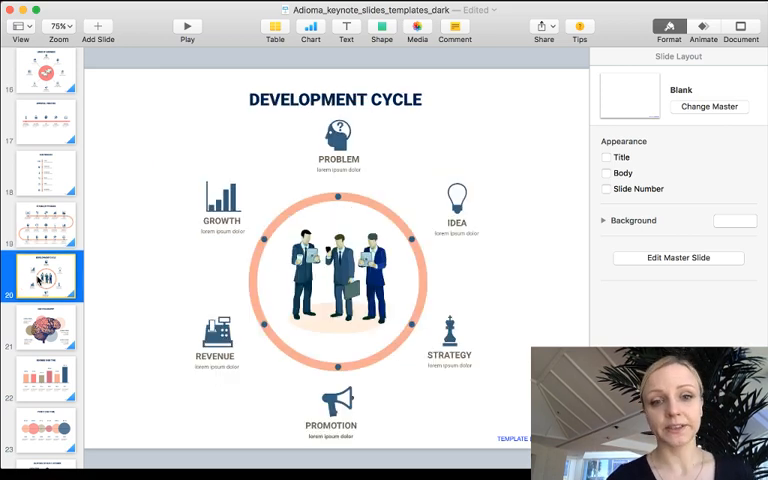
mouse_move(328, 224)
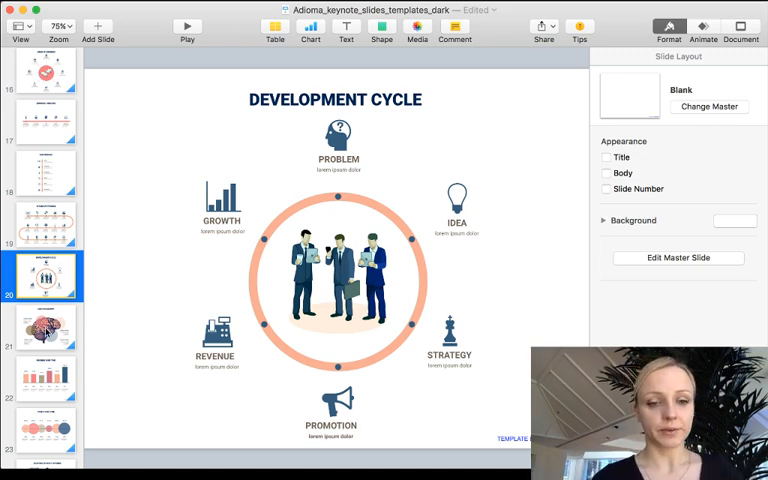
click(44, 324)
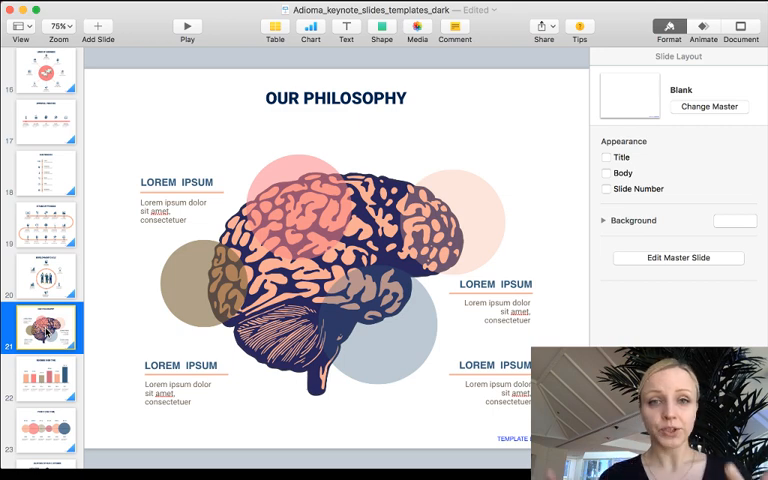
scroll(down, 3)
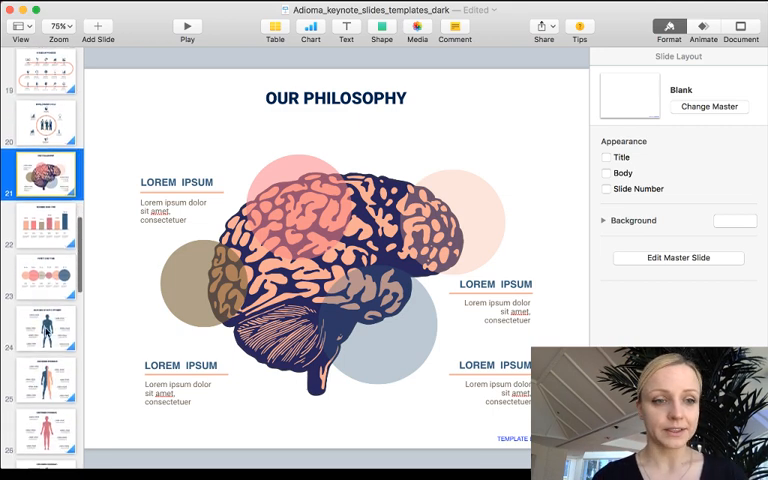
Review the Revenue Over Time chart and its available chart types, deselecting the 2013 bar.
click(46, 198)
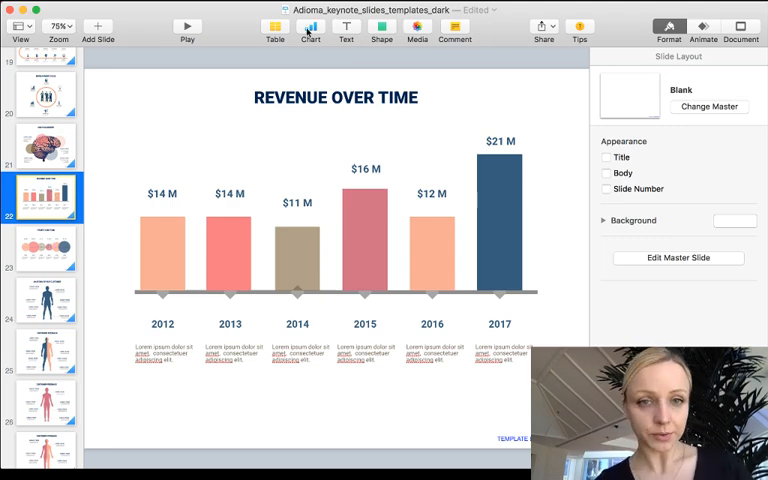
click(310, 28)
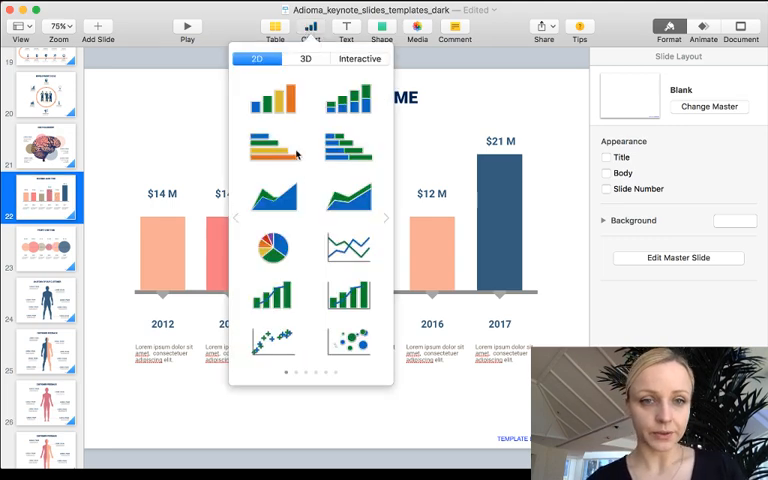
mouse_move(308, 184)
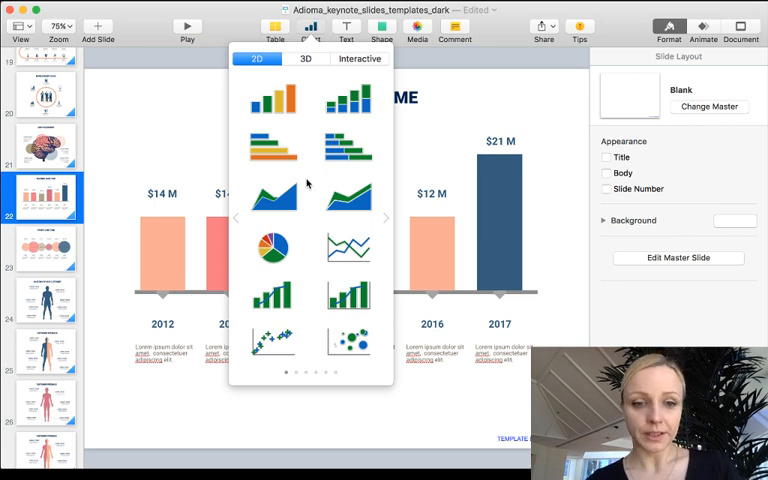
mouse_move(192, 278)
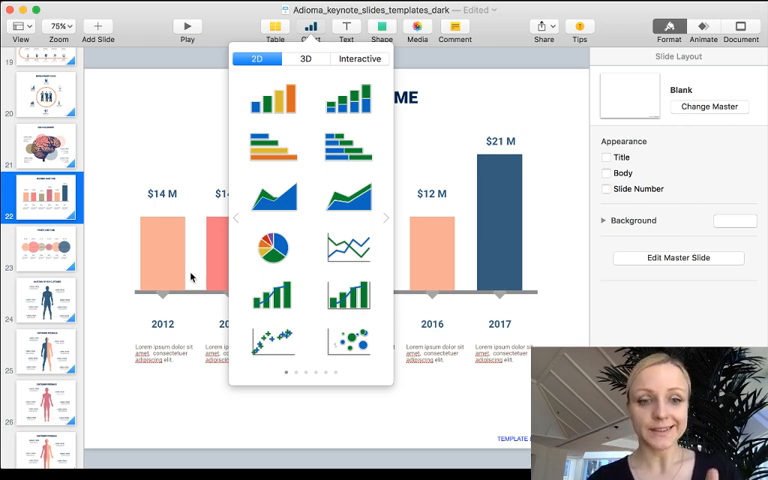
mouse_move(176, 260)
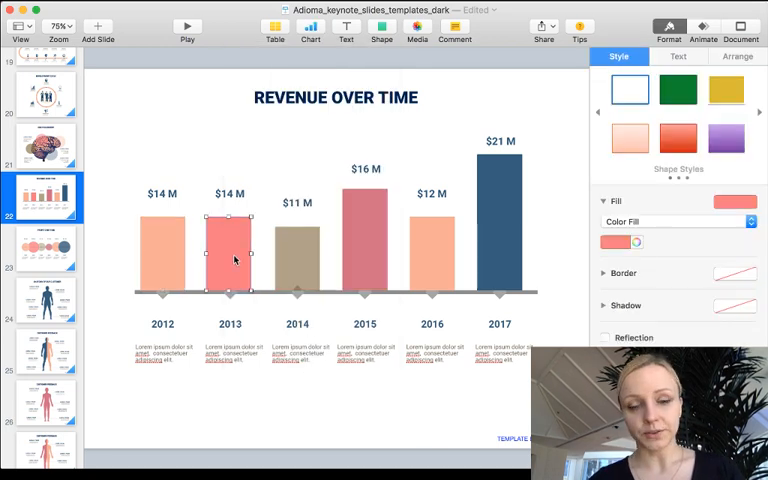
click(124, 176)
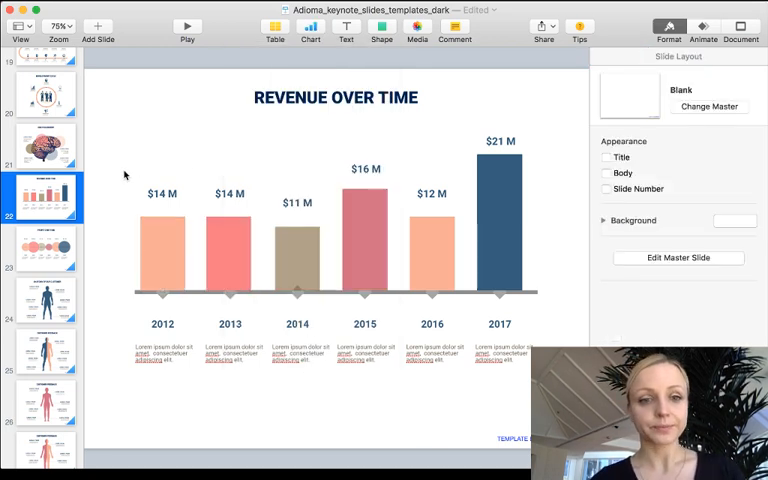
Compare the Profit Over Time and Revenue Over Time slides, then show the Sales Projection bubble grid.
click(44, 248)
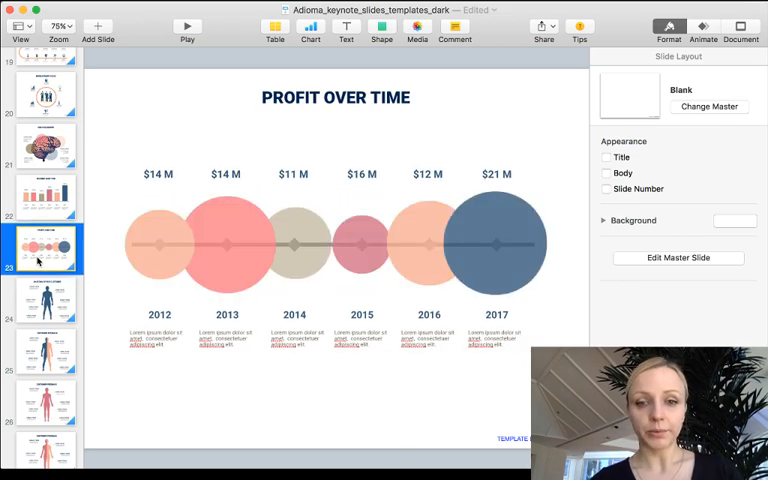
click(46, 196)
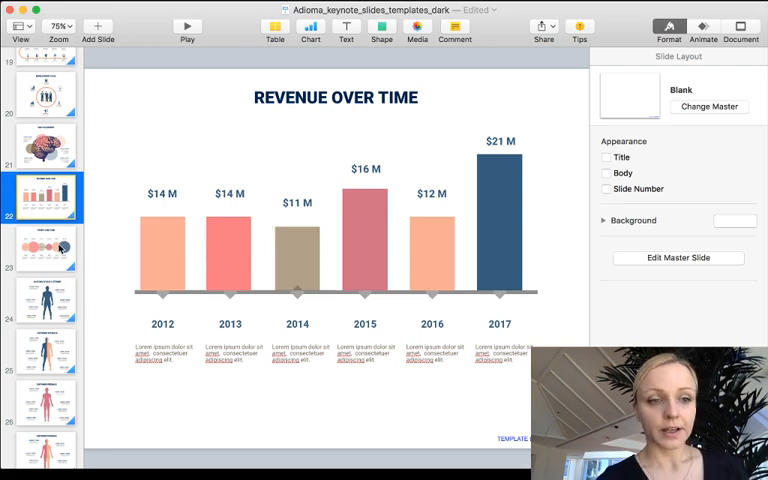
click(44, 248)
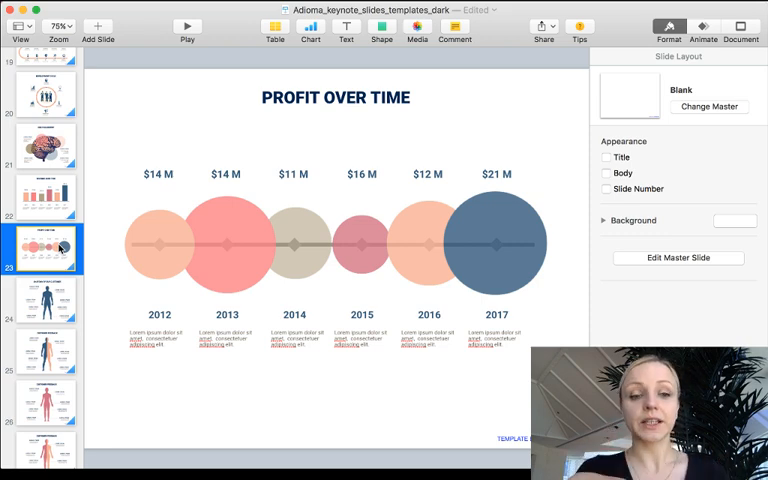
scroll(down, 3)
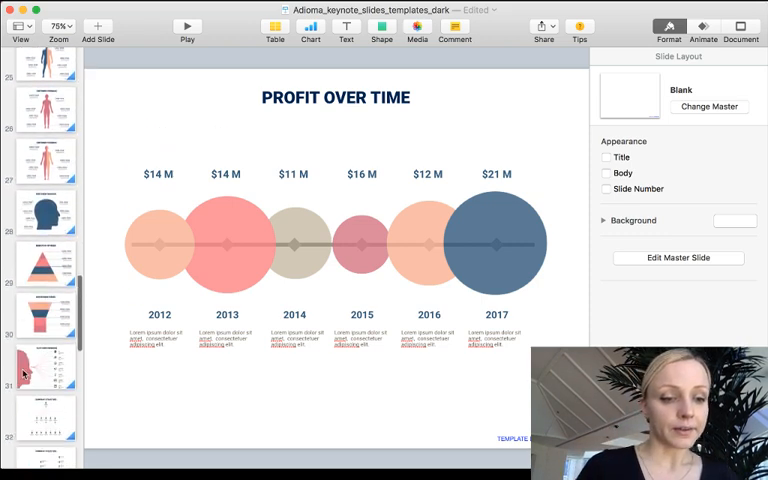
click(44, 244)
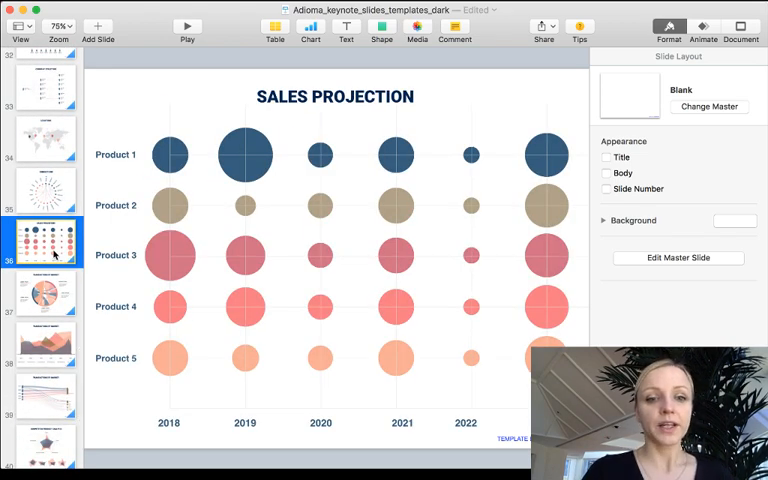
mouse_move(236, 336)
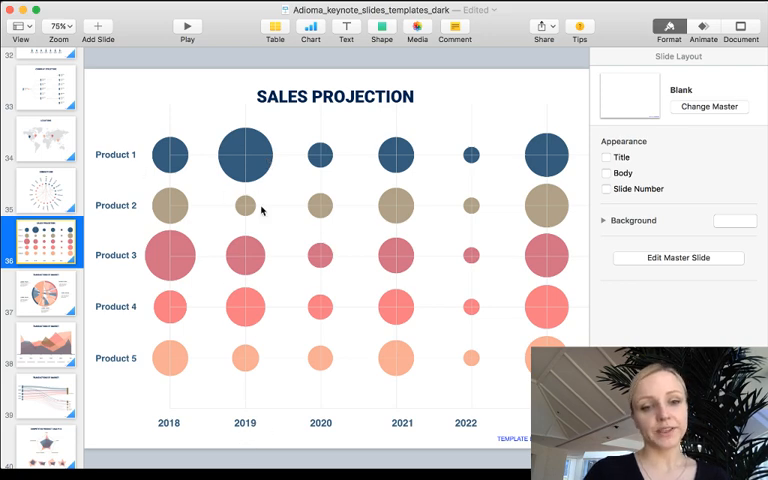
mouse_move(240, 156)
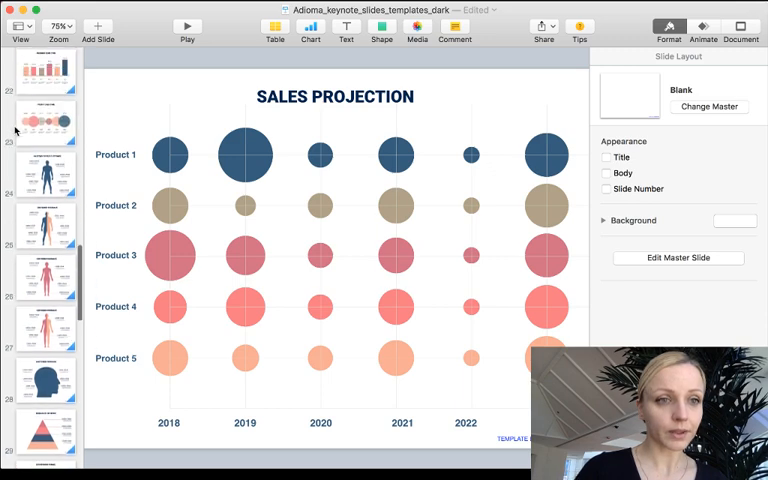
scroll(up, 3)
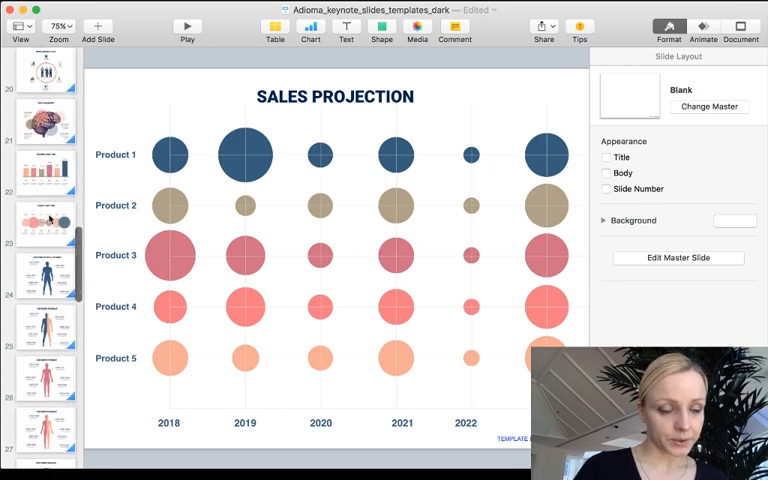
Review the Anatomy of Our Customer slide and the first Customer Feedback slide.
click(44, 276)
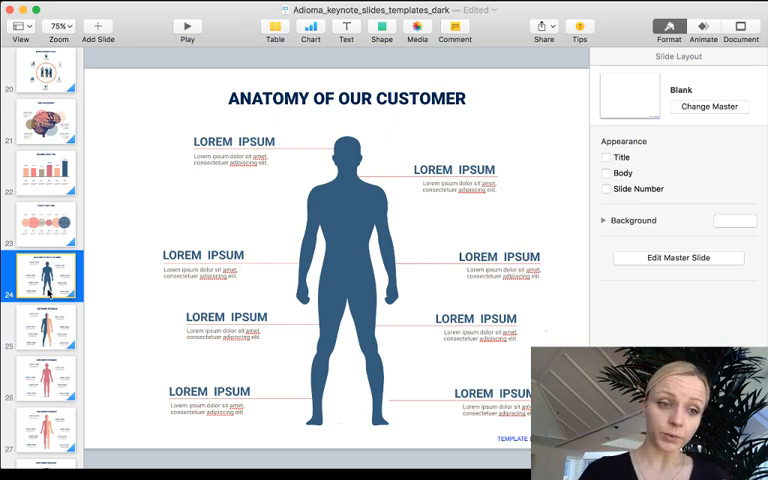
click(44, 324)
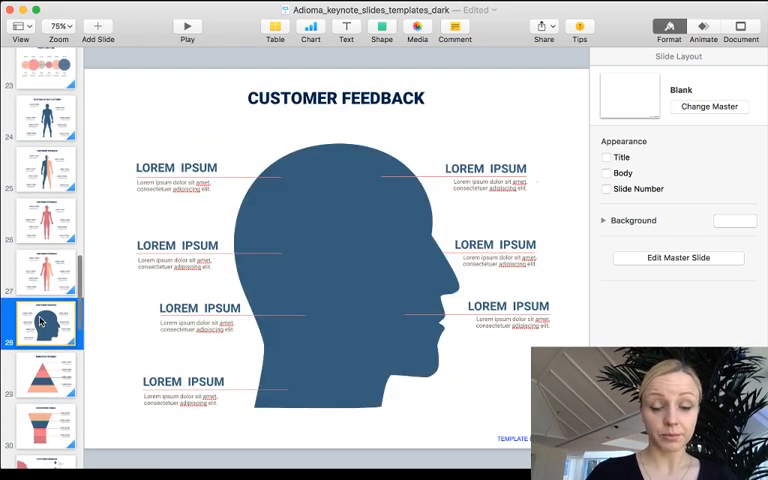
scroll(down, 3)
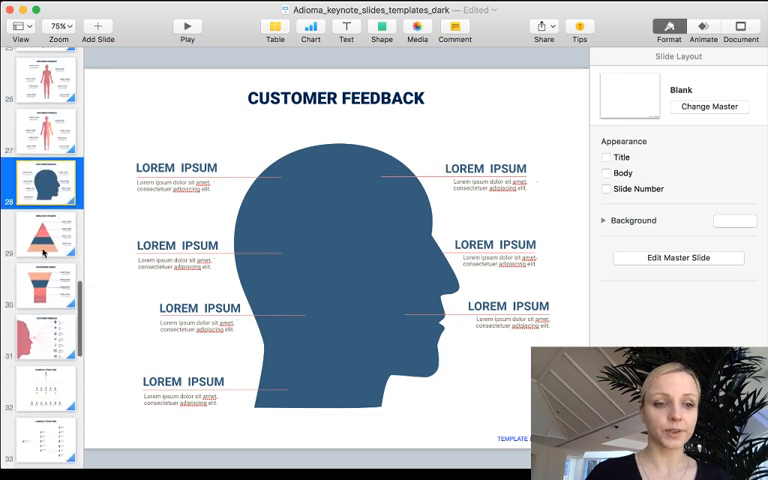
Review the Conversion Funnel slide, then show the second Customer Feedback slide with icon branches.
click(44, 284)
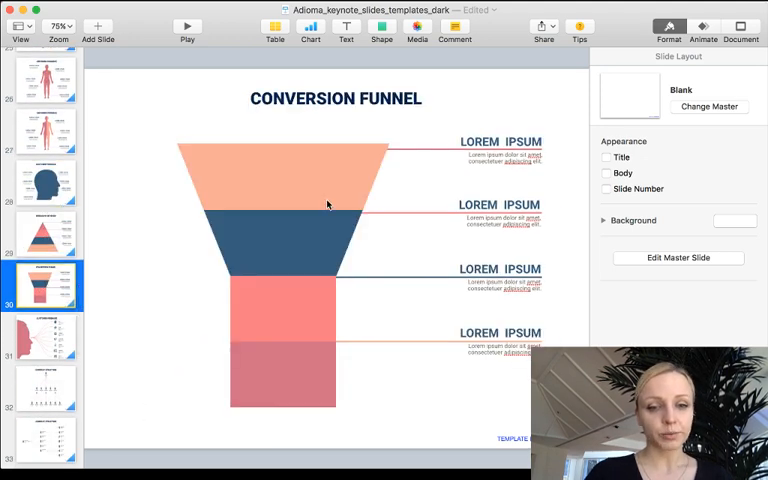
click(280, 380)
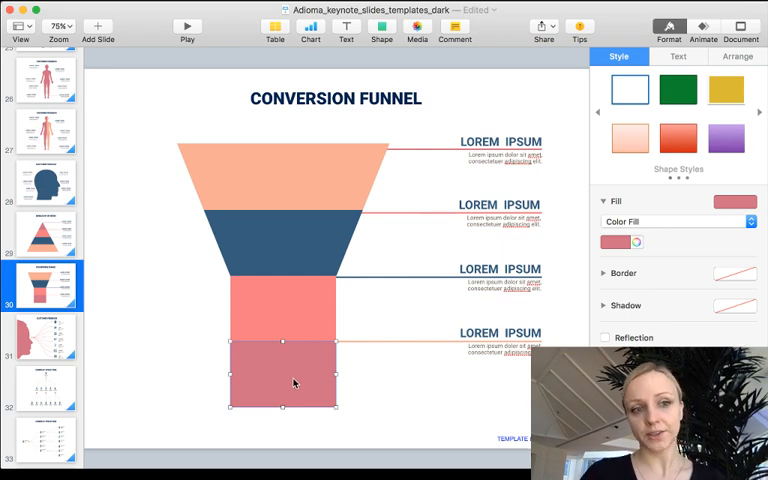
scroll(down, 3)
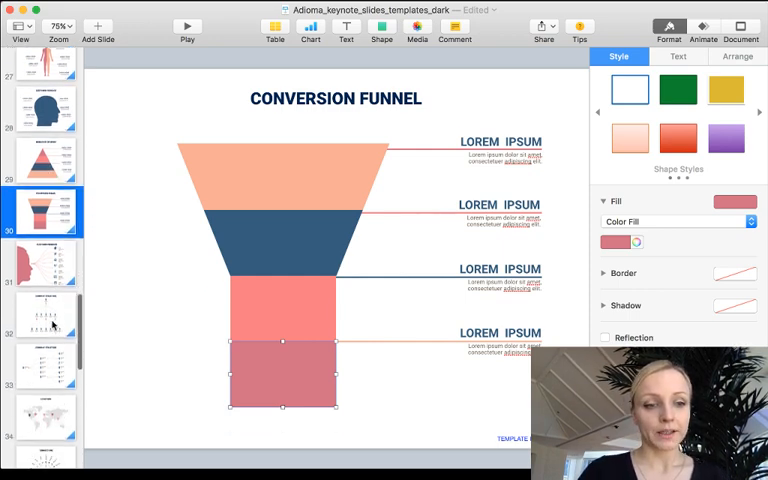
click(44, 256)
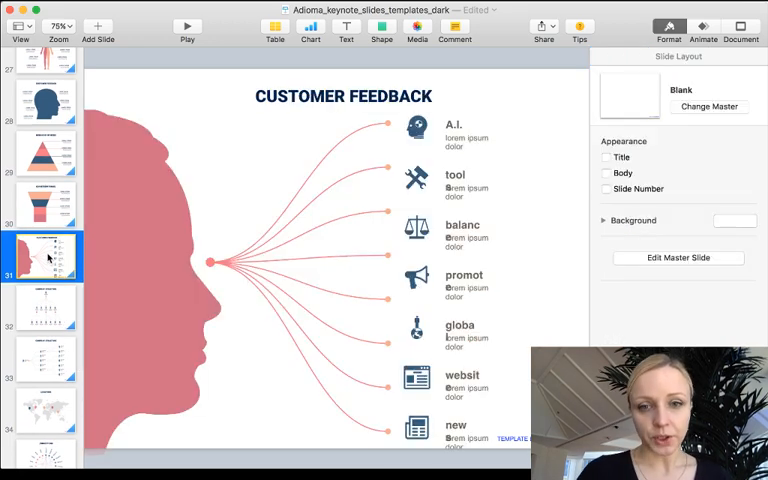
mouse_move(140, 168)
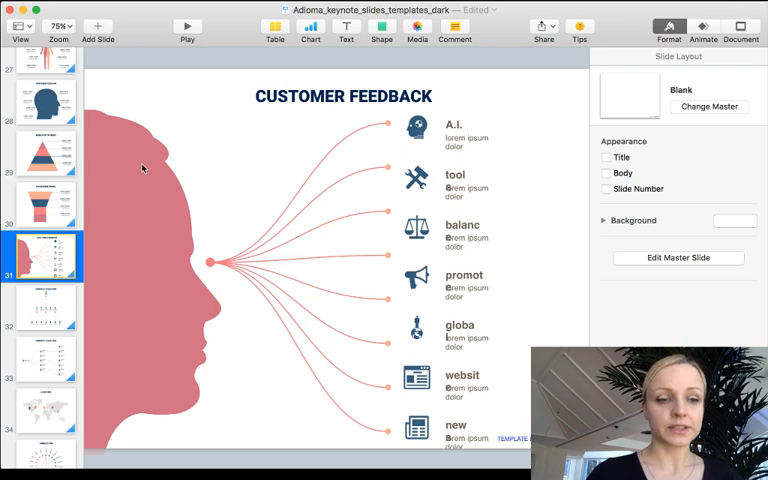
Inspect an org-chart connector on the Company Structure slides, then show the Locations world map.
click(42, 308)
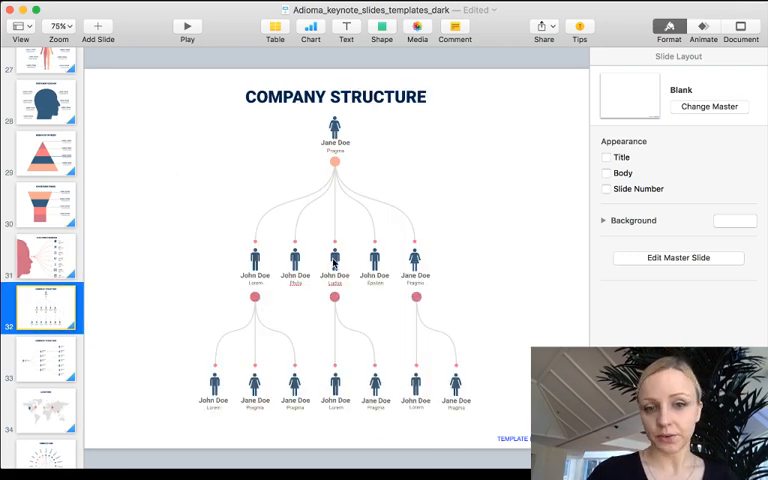
click(304, 200)
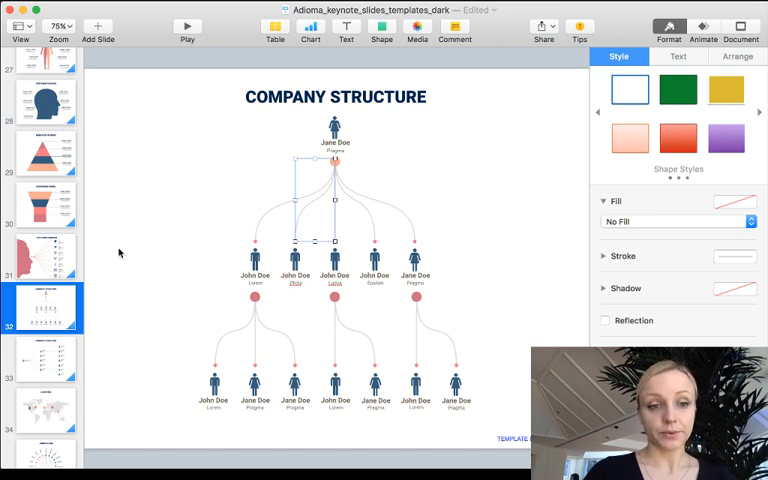
scroll(down, 3)
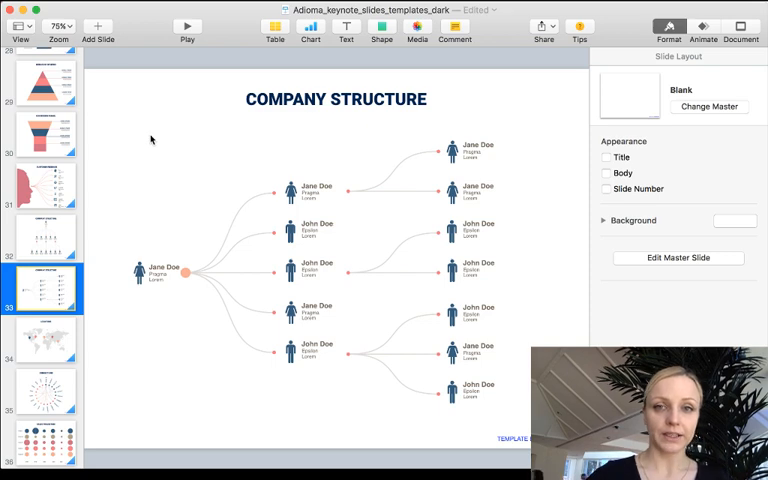
click(44, 336)
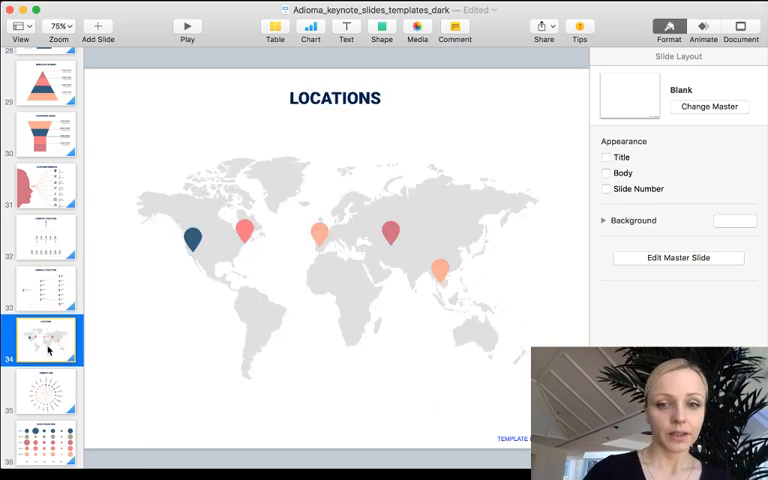
mouse_move(340, 264)
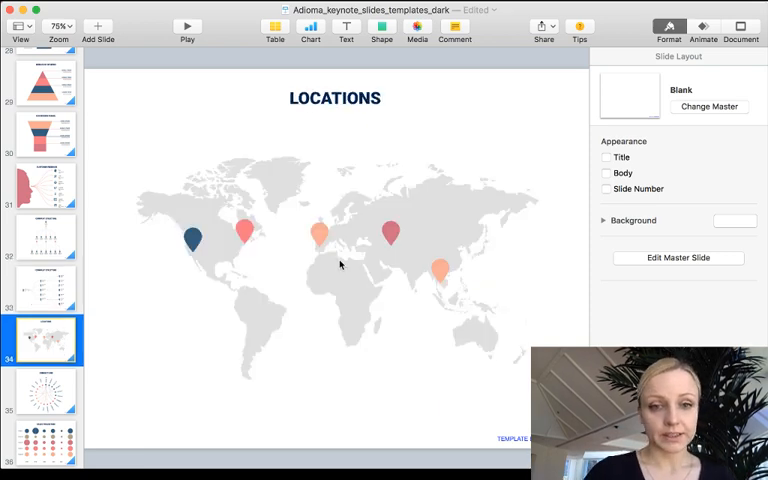
Drag a location pin to a new spot on the world map, then show the Connections chord diagram.
click(318, 236)
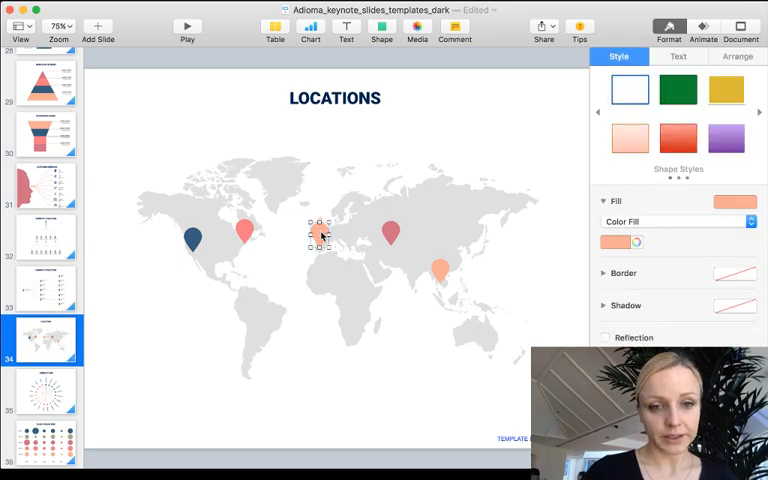
drag(318, 236, 370, 196)
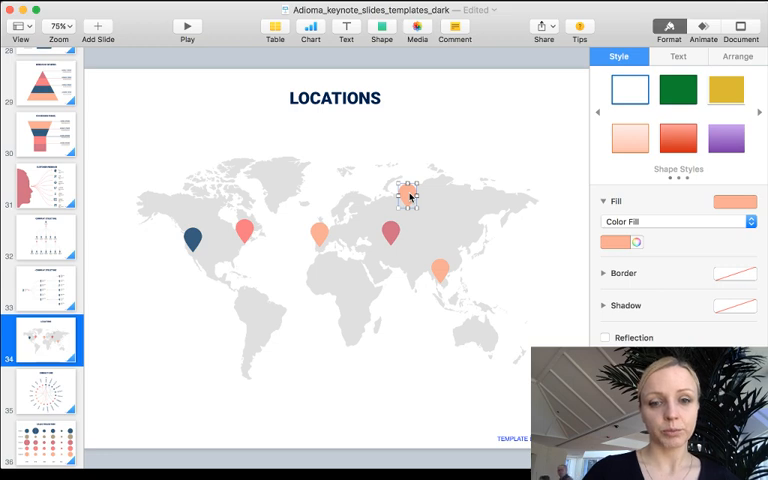
click(632, 242)
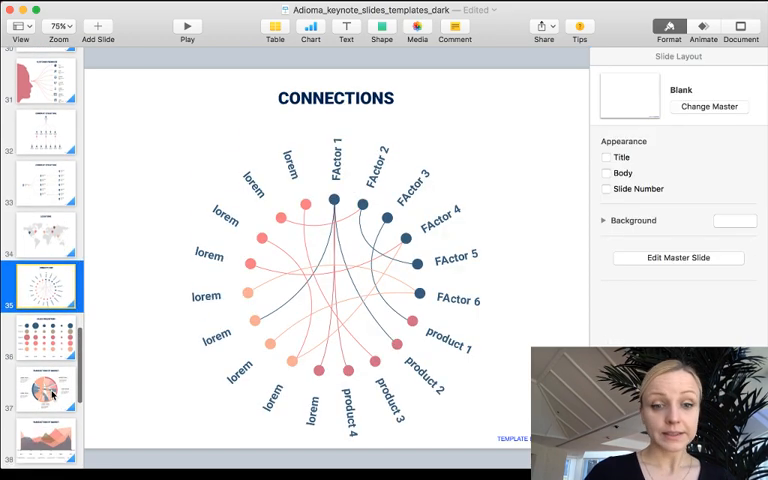
mouse_move(364, 276)
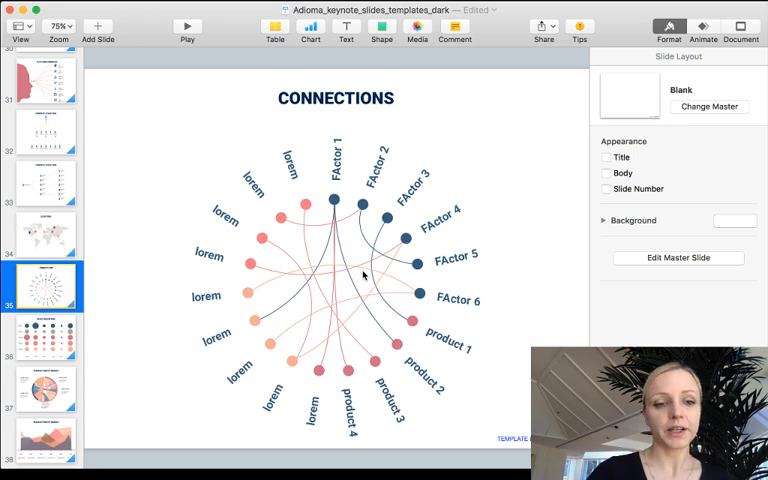
mouse_move(316, 280)
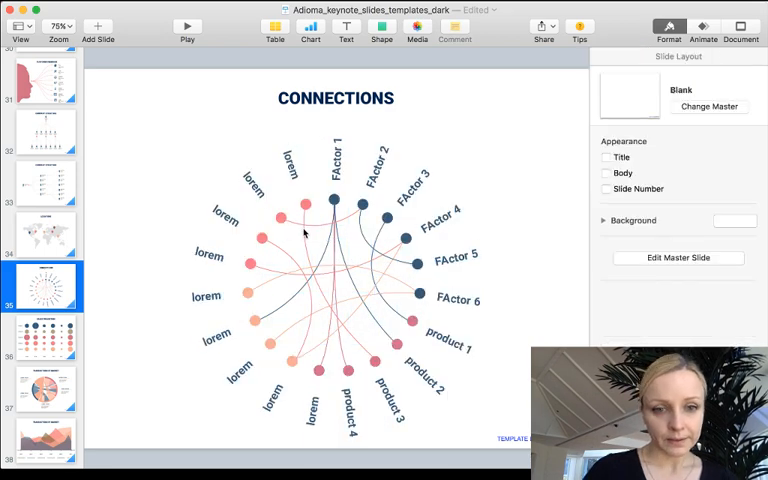
Select the Connections diagram, then show the Transactions by Market area chart slide.
click(304, 204)
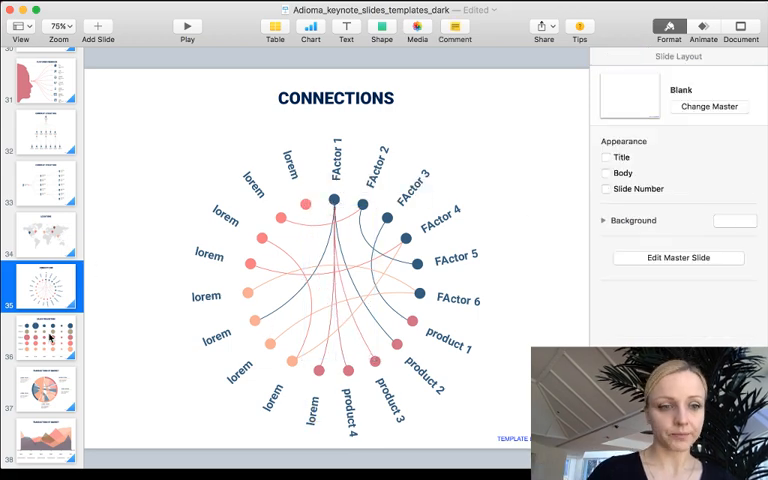
click(44, 352)
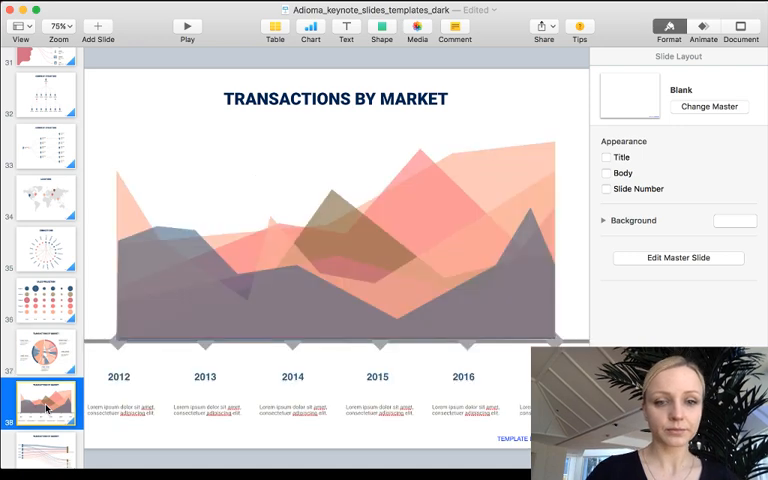
Show the second Transactions by Market slide, the 2013–2017 years-to-countries flow diagram.
scroll(down, 3)
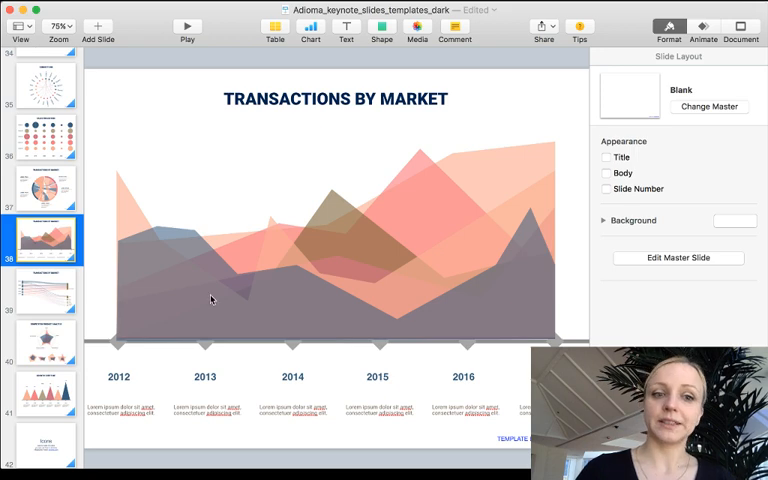
mouse_move(196, 252)
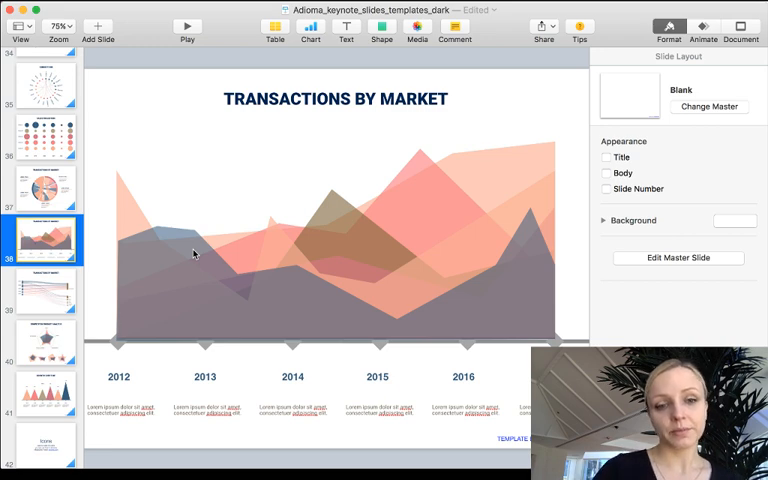
click(48, 290)
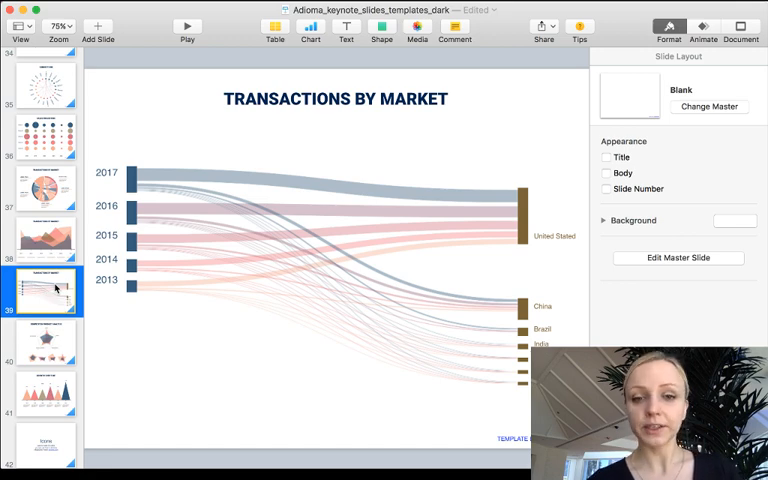
mouse_move(196, 256)
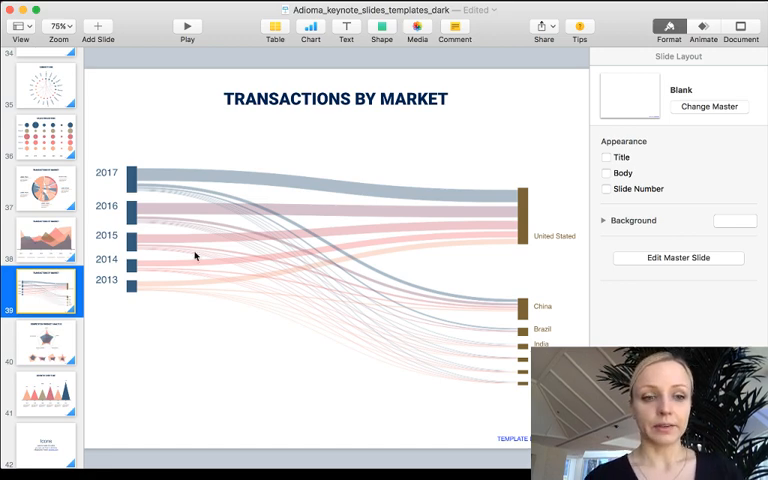
mouse_move(278, 212)
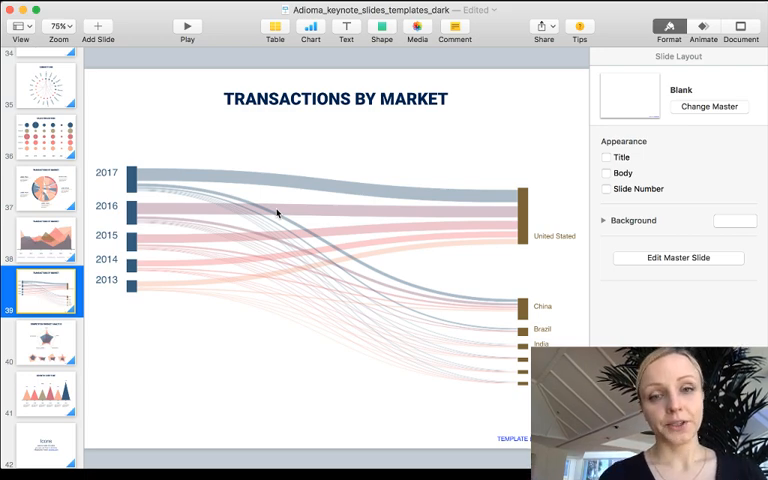
mouse_move(244, 236)
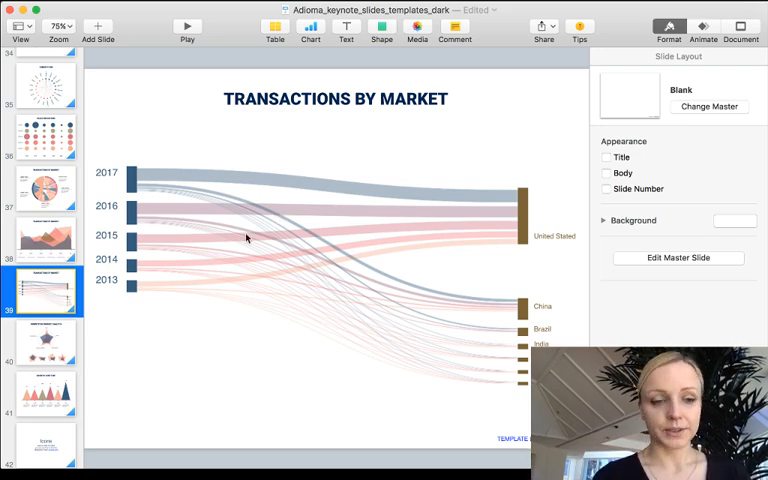
Show the Competitor Product Analysis pentagon radar chart slide.
click(40, 340)
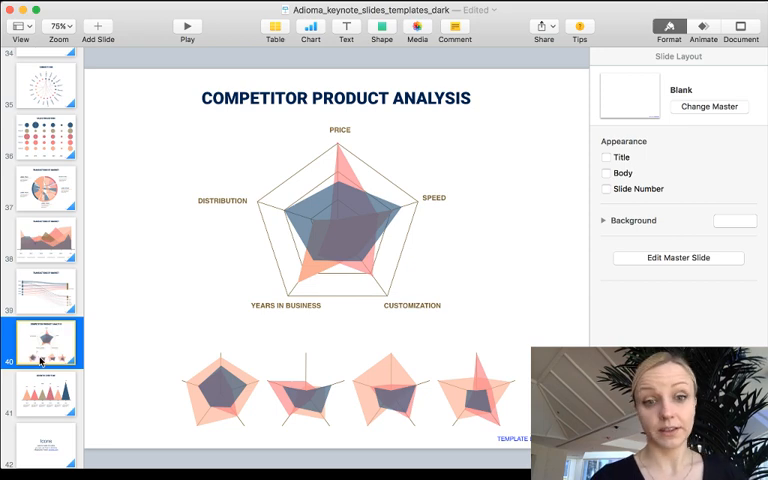
View the Growth Over Time chart slide, then the Business icons, landing on the People icon slide.
click(44, 392)
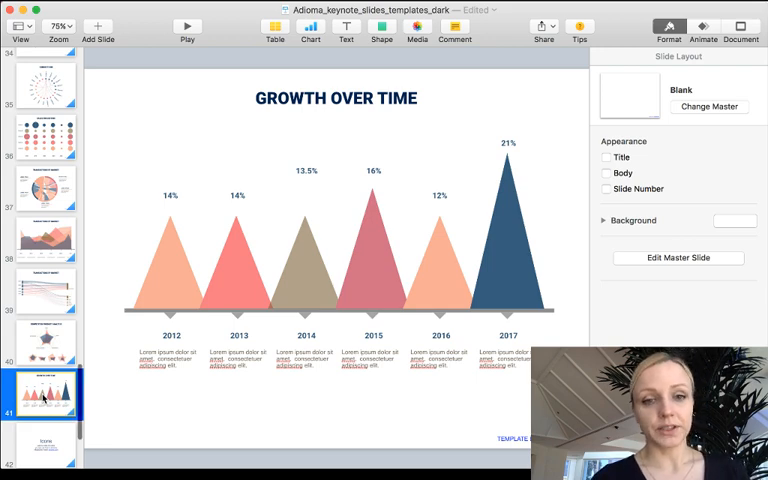
scroll(down, 3)
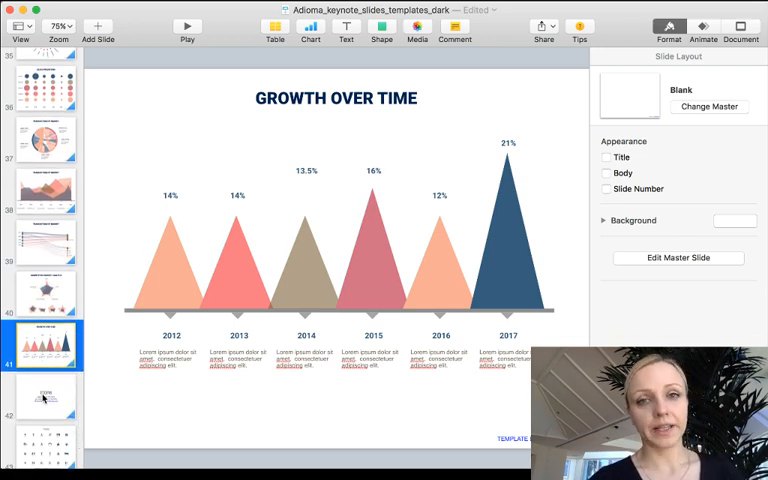
scroll(down, 3)
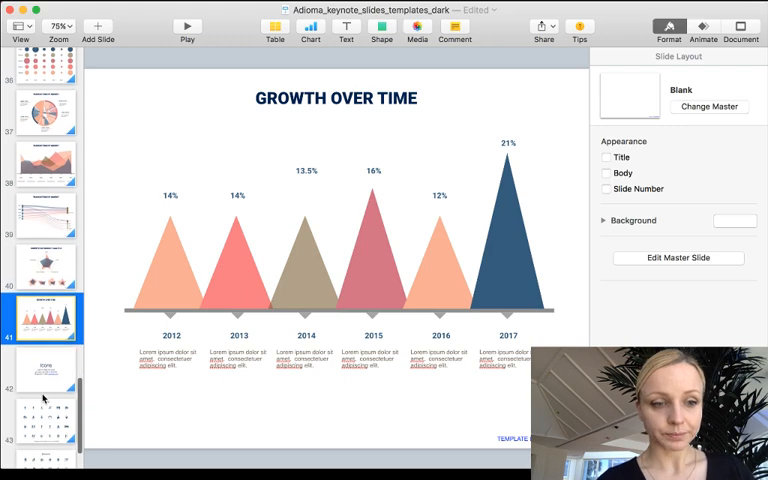
click(46, 344)
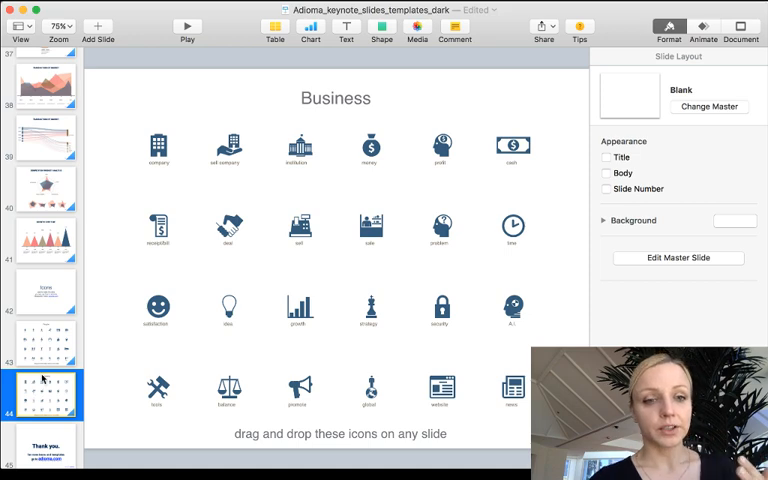
click(46, 344)
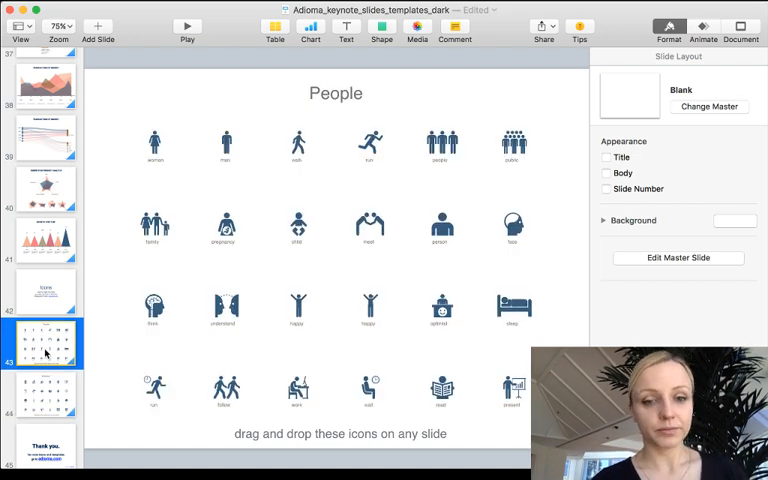